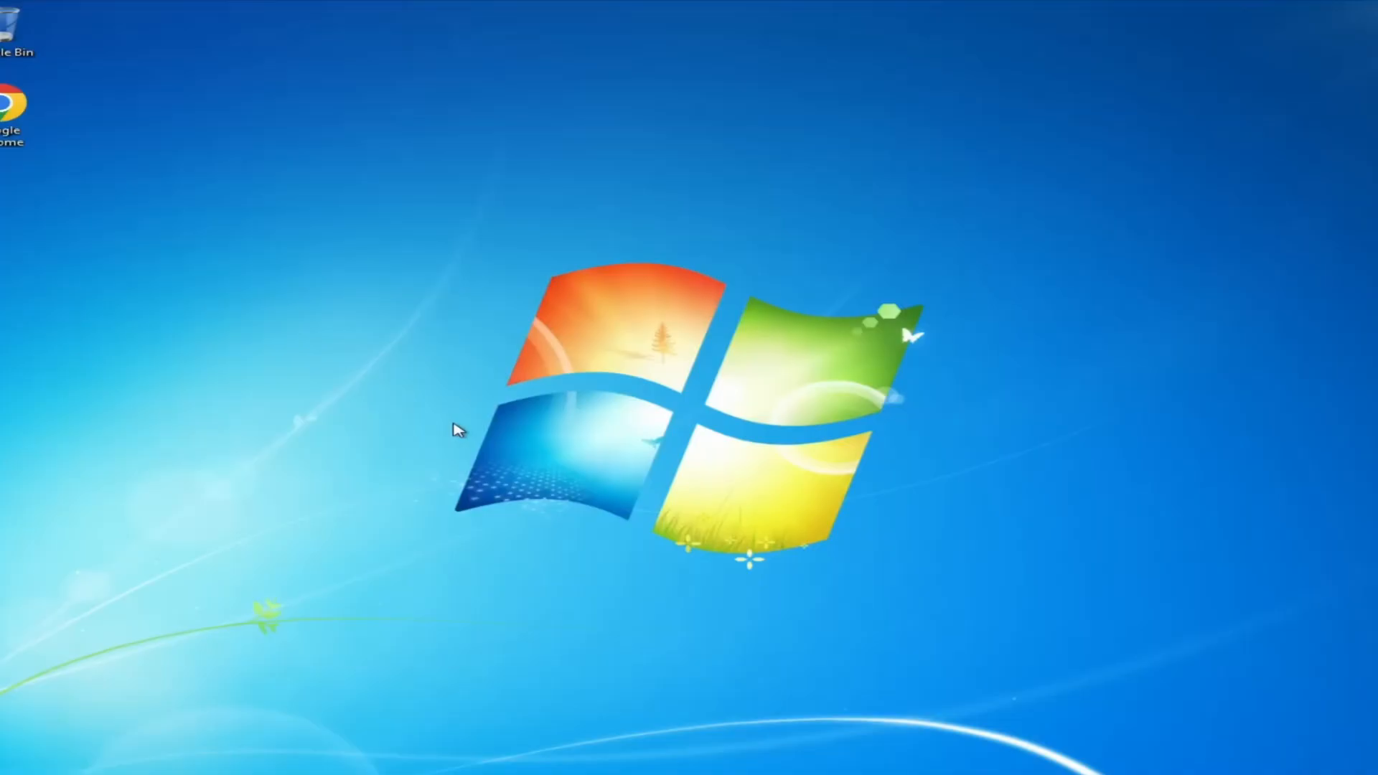
pyautogui.moveTo(397, 522)
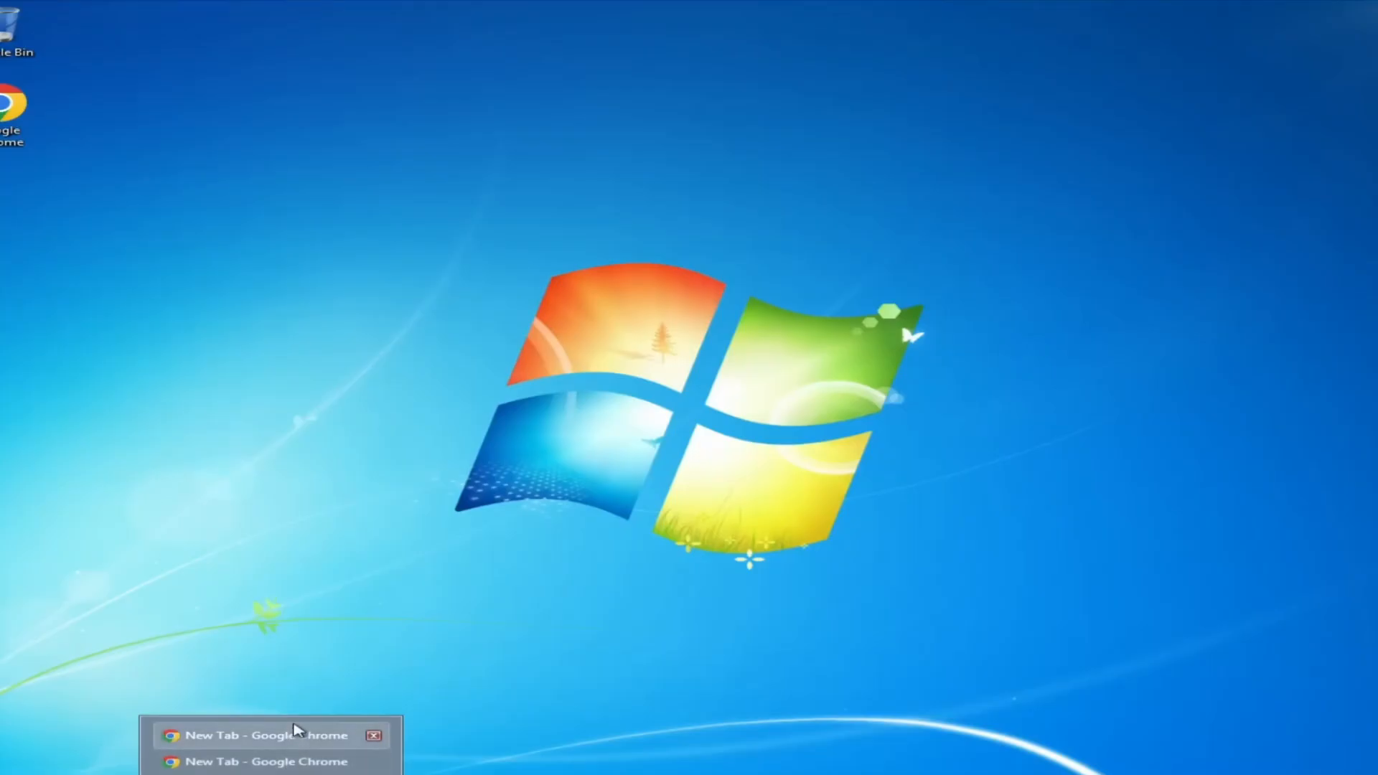
# Step: Search Google for 'windows 10 iso' in Chrome
pyautogui.click(264, 735)
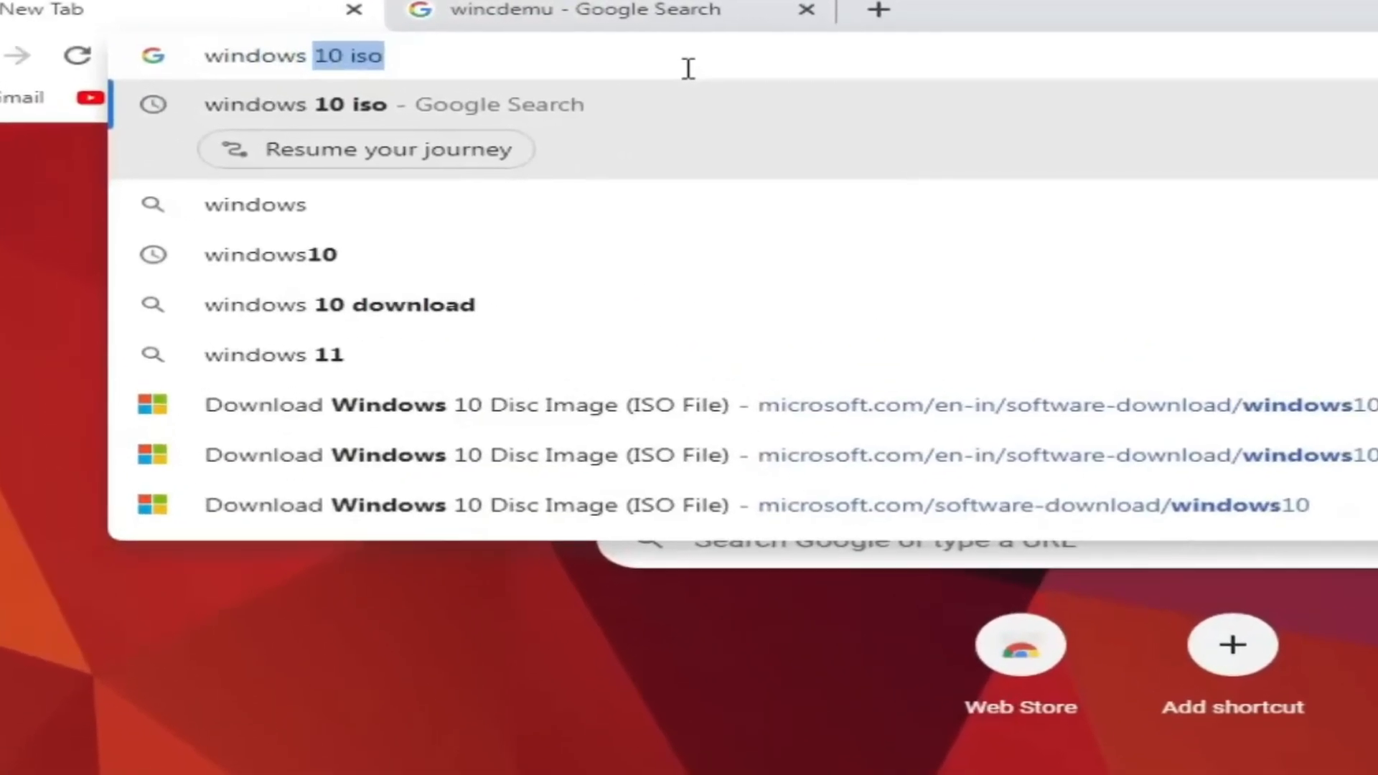
pyautogui.press('Return')
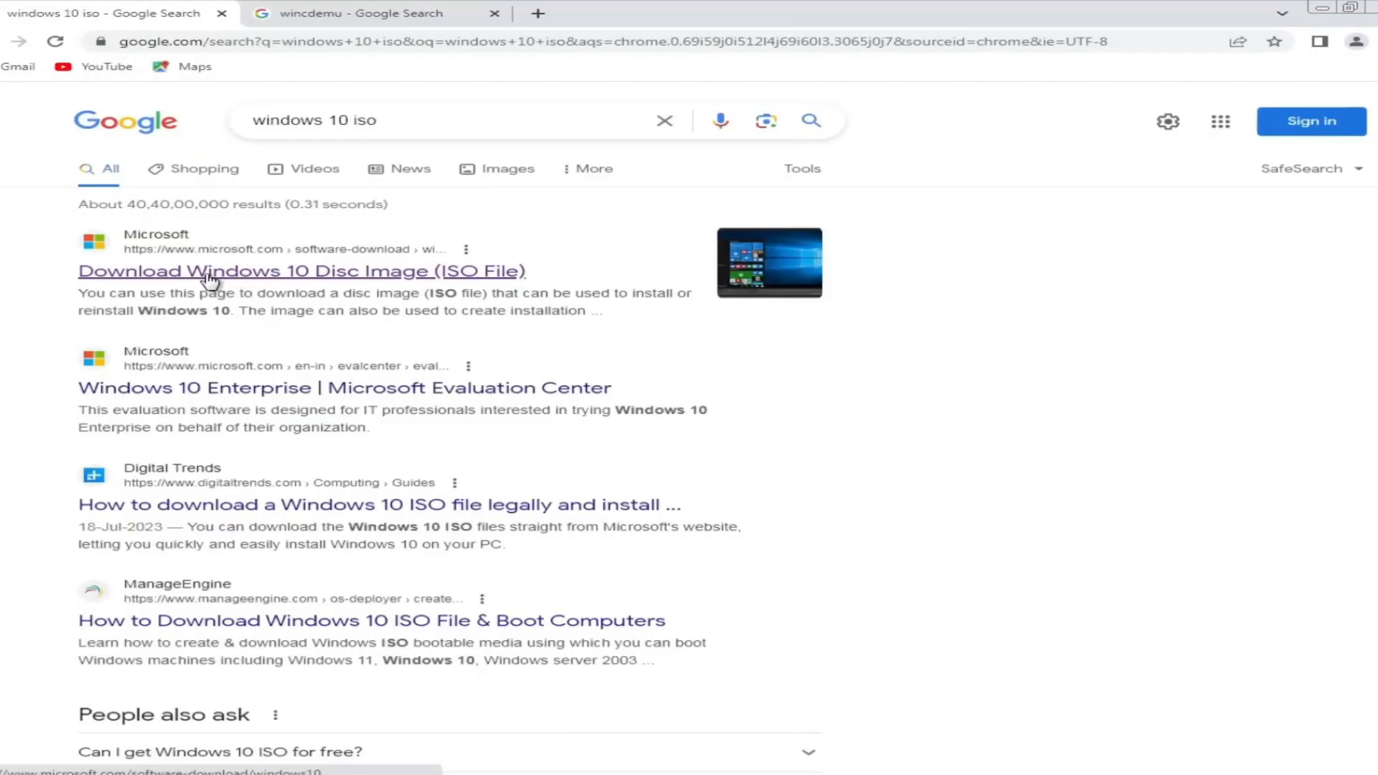
pyautogui.moveTo(348, 277)
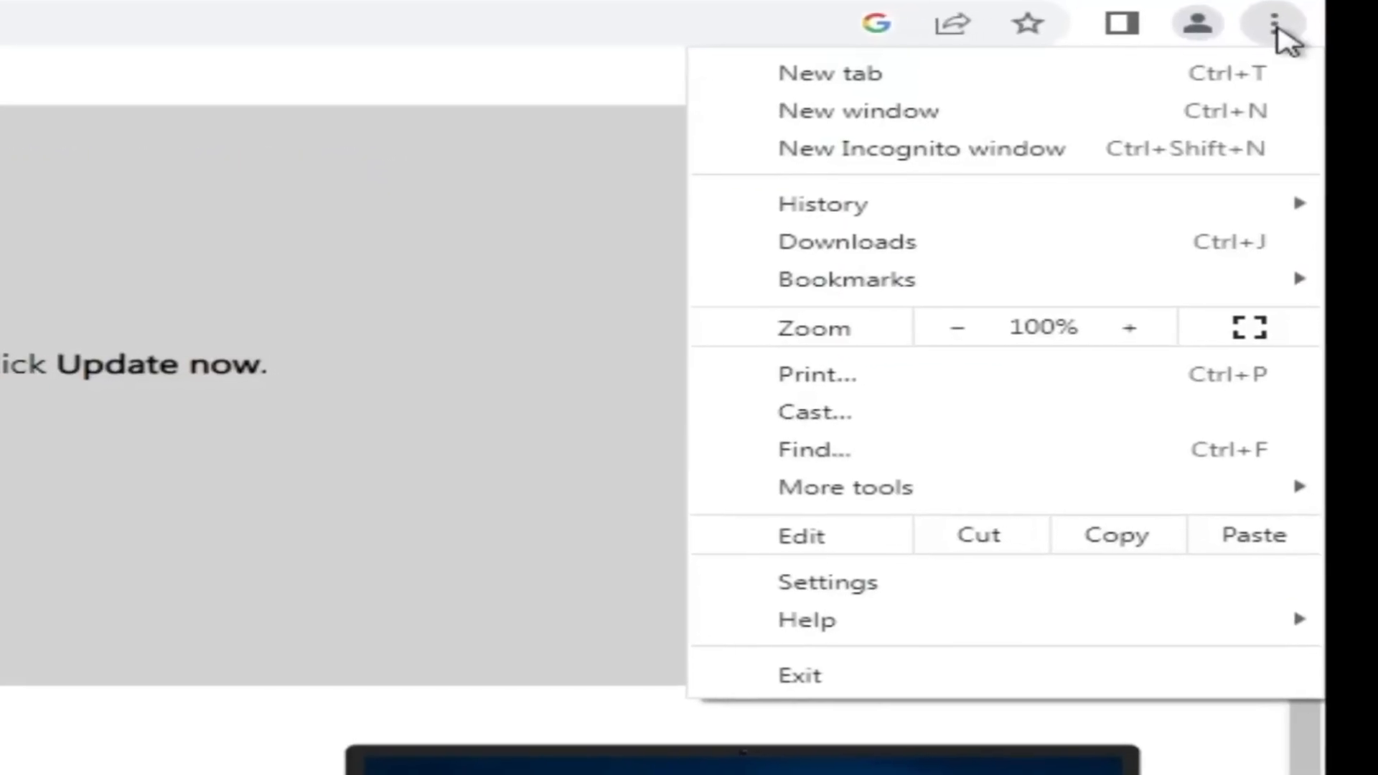
# Step: Emulate a Chrome OS user agent in Developer tools so Microsoft offers direct ISO downloads
pyautogui.click(844, 487)
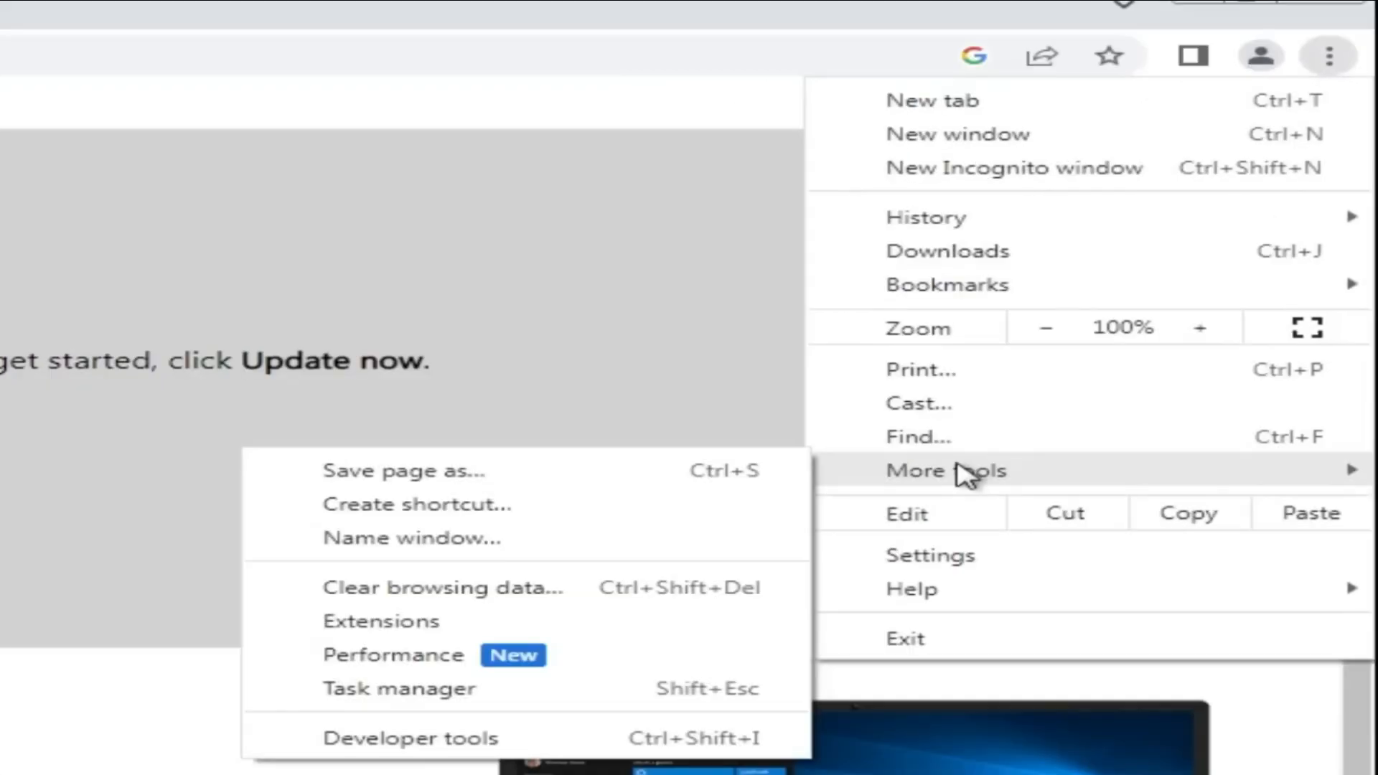
pyautogui.moveTo(432, 738)
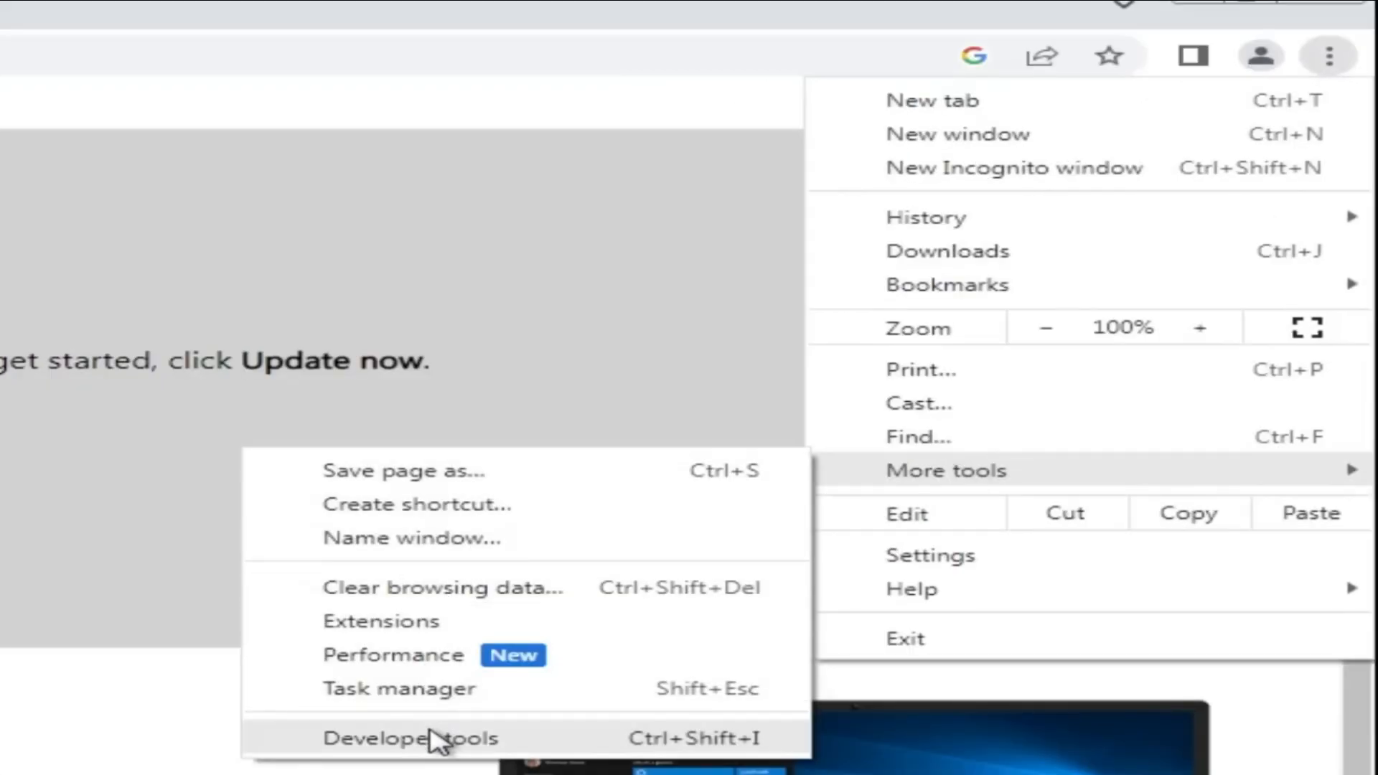
pyautogui.click(407, 738)
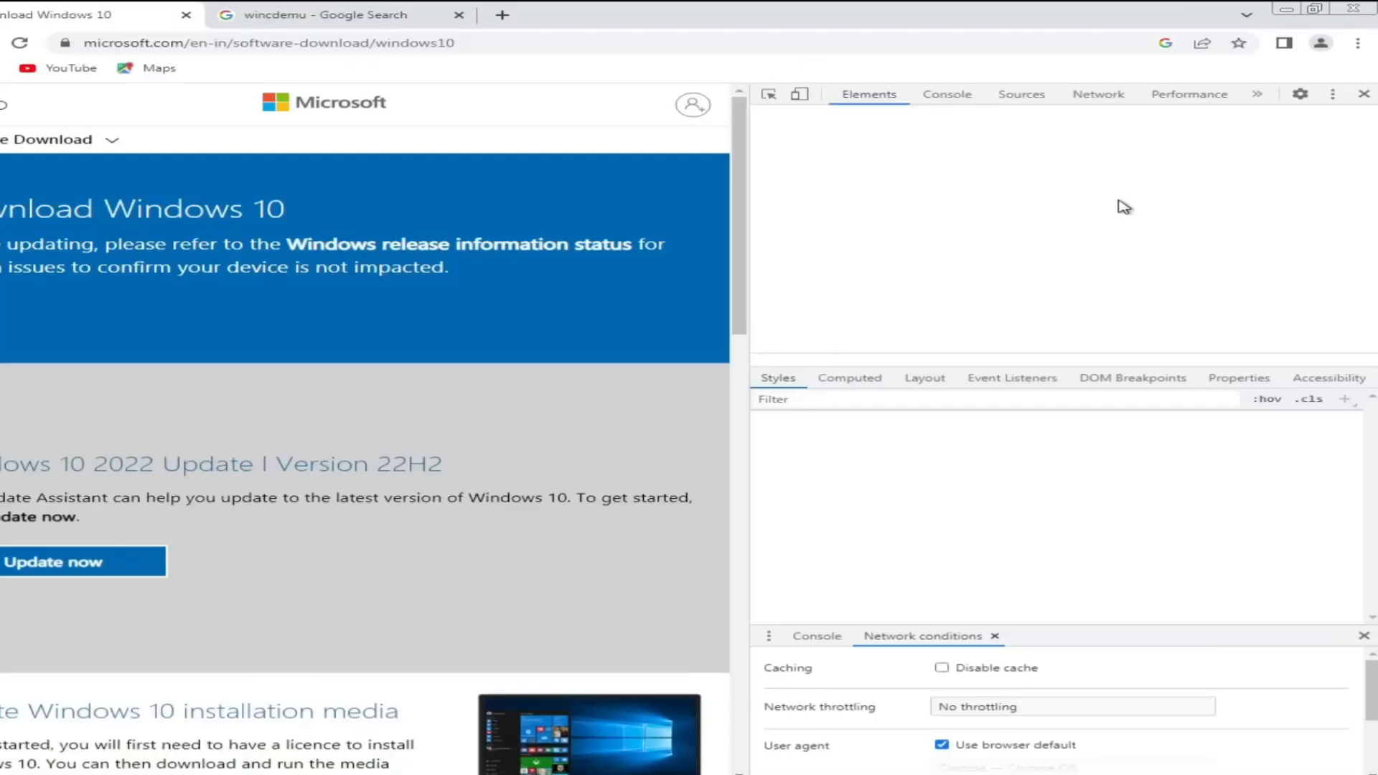
pyautogui.click(1332, 95)
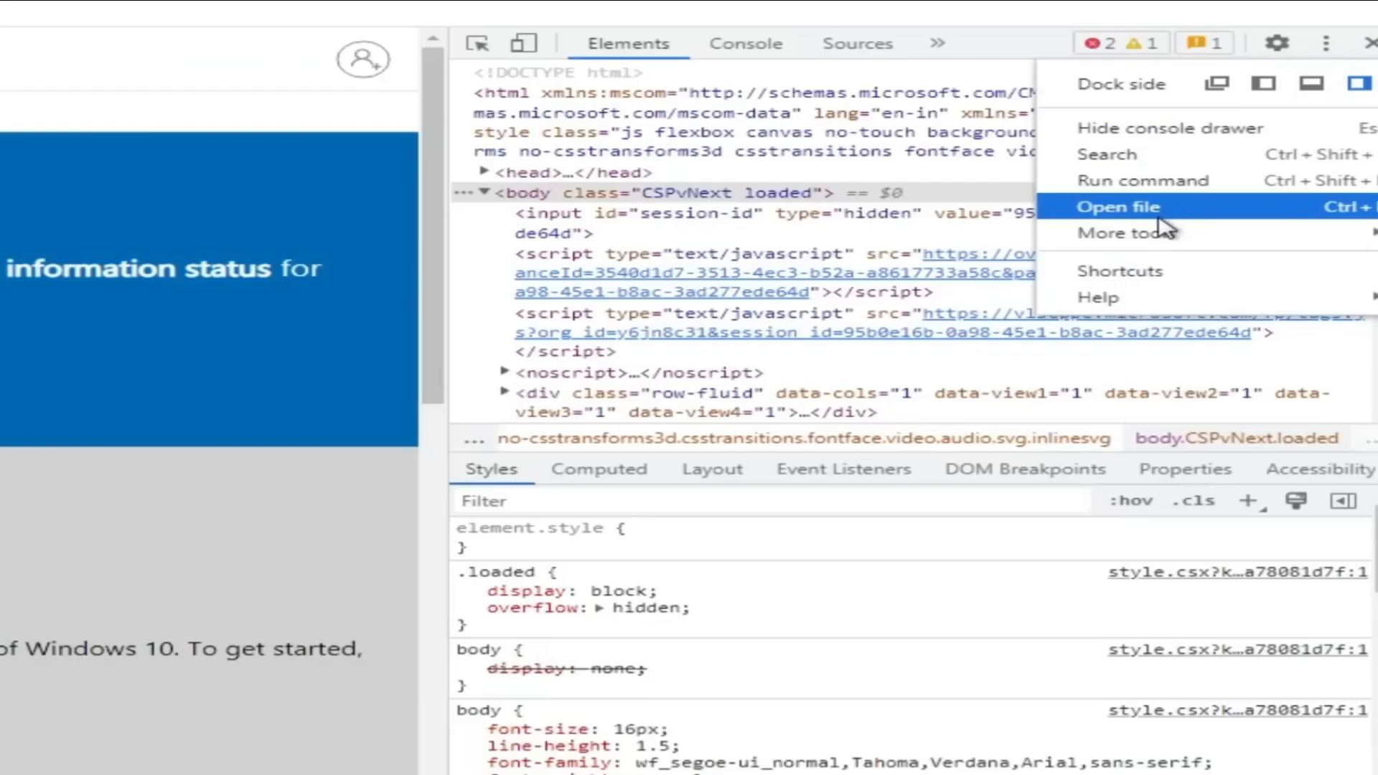
pyautogui.moveTo(1128, 232)
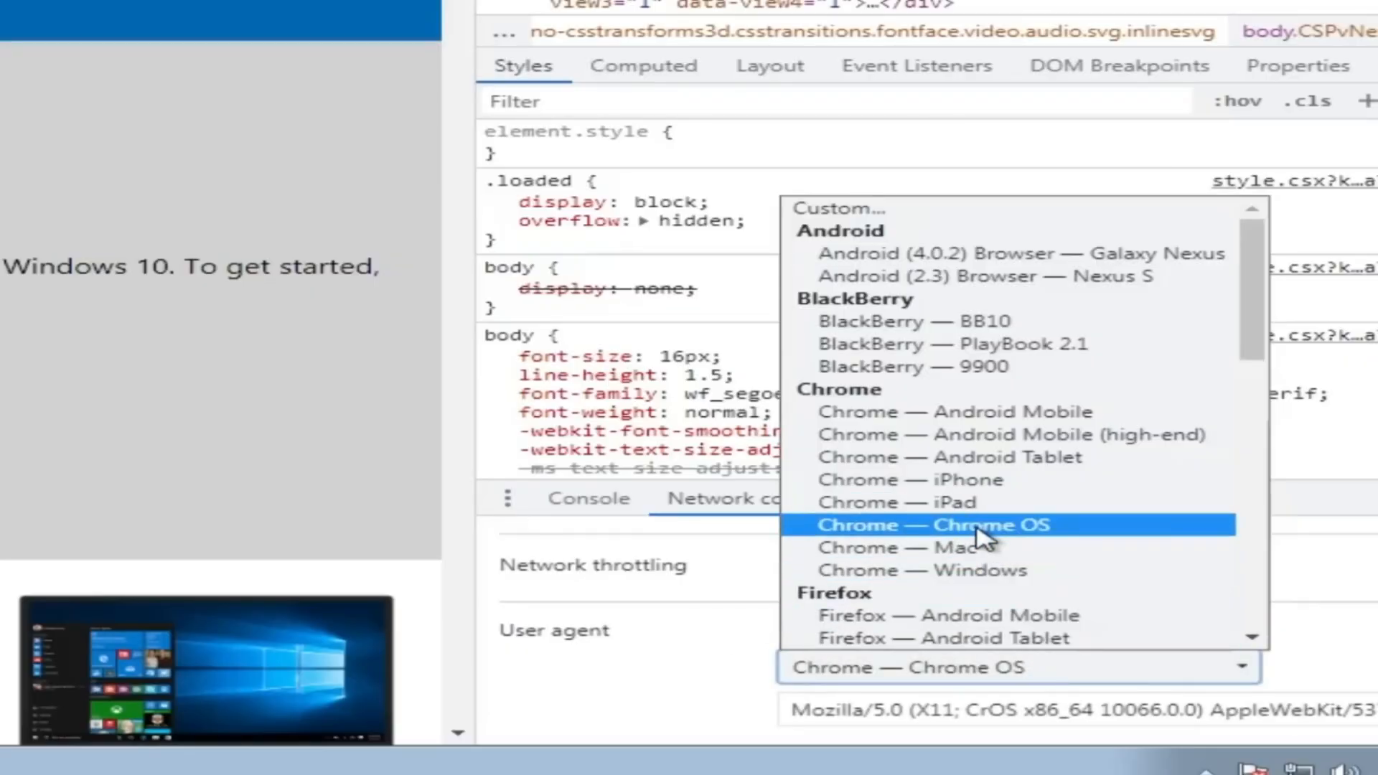
pyautogui.click(935, 525)
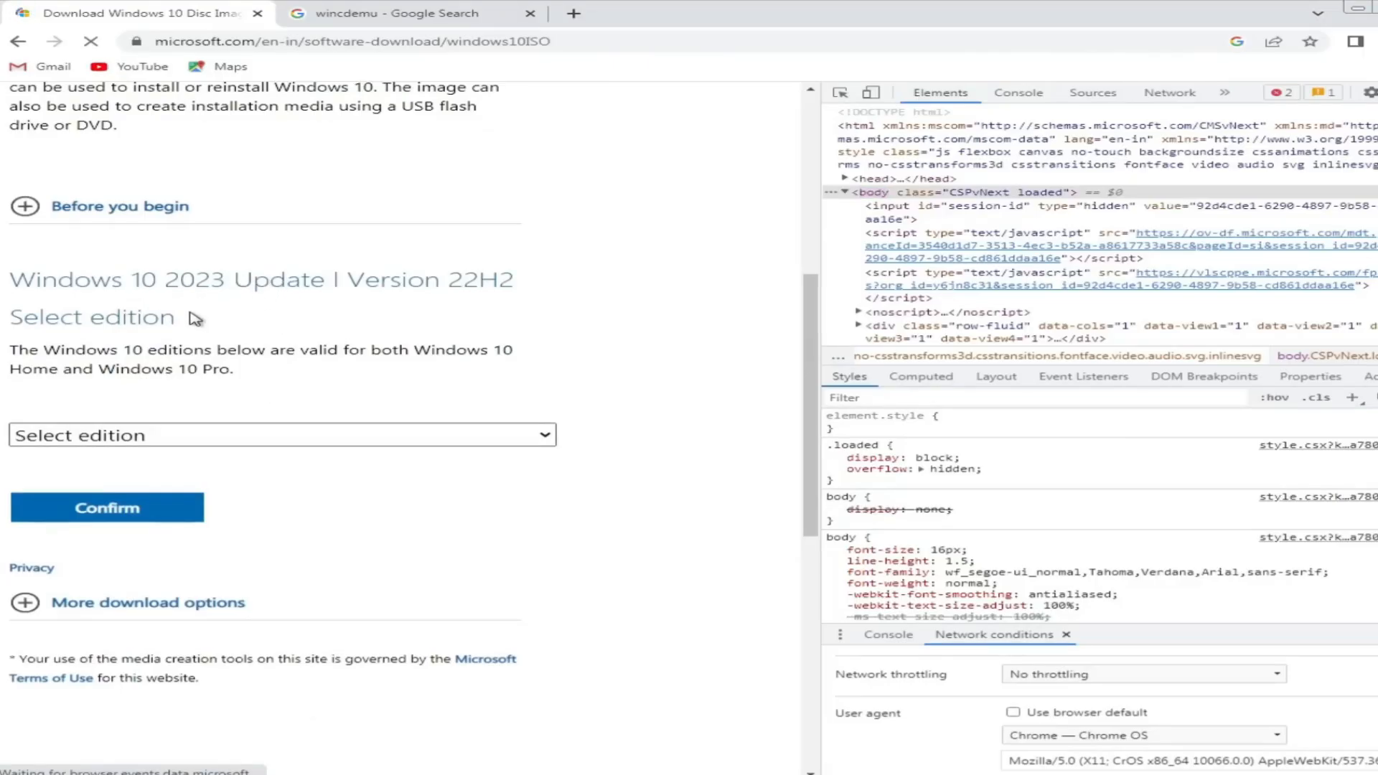
# Step: Request the Windows 10 multi-edition ISO in English (United States), 64-bit download
pyautogui.click(281, 435)
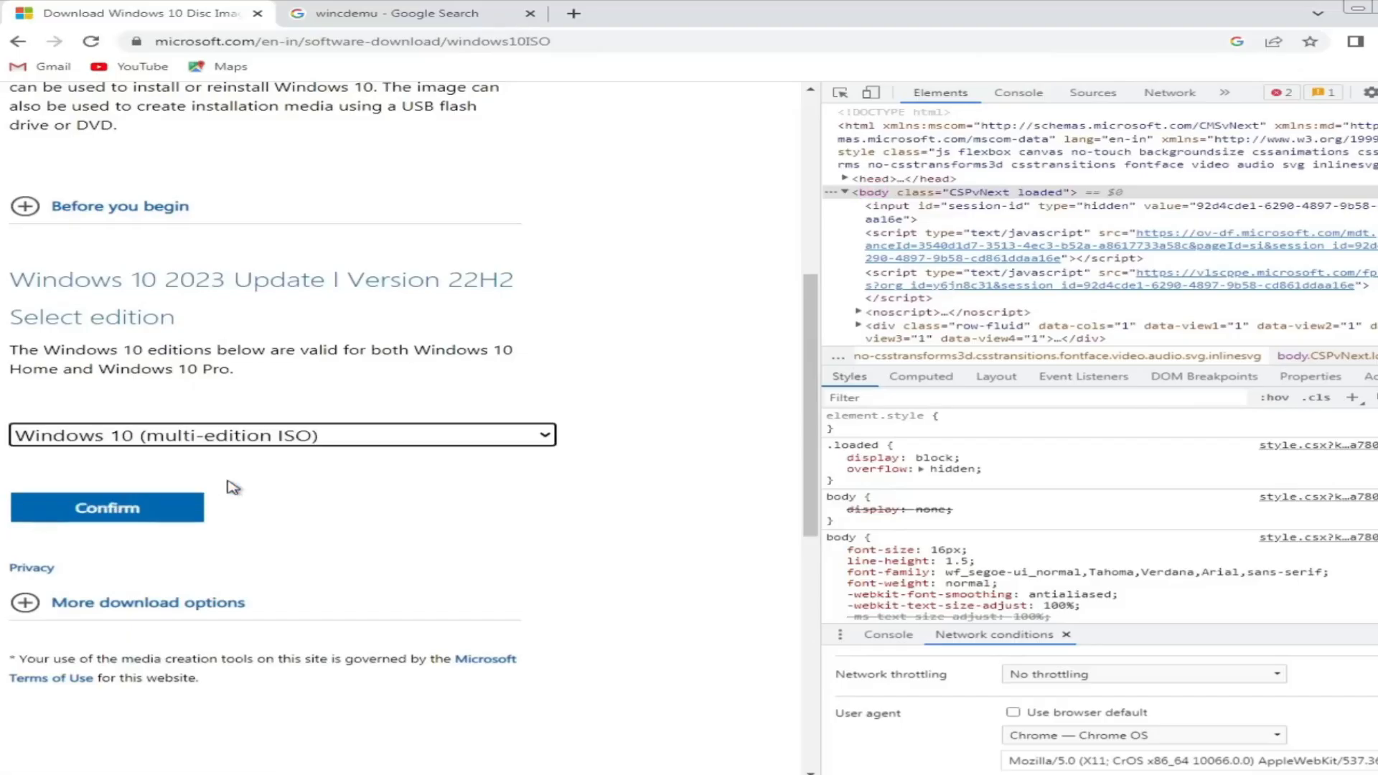
pyautogui.click(105, 507)
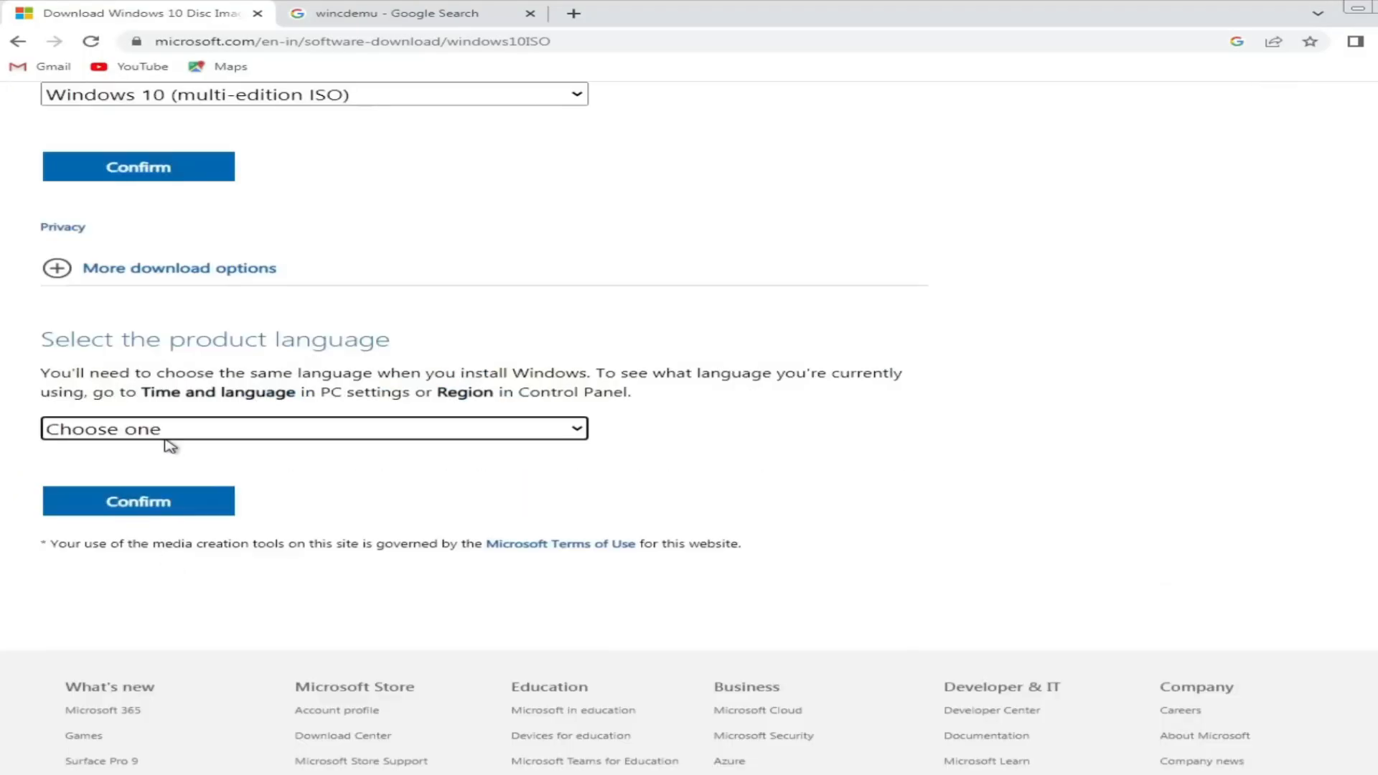
pyautogui.click(315, 430)
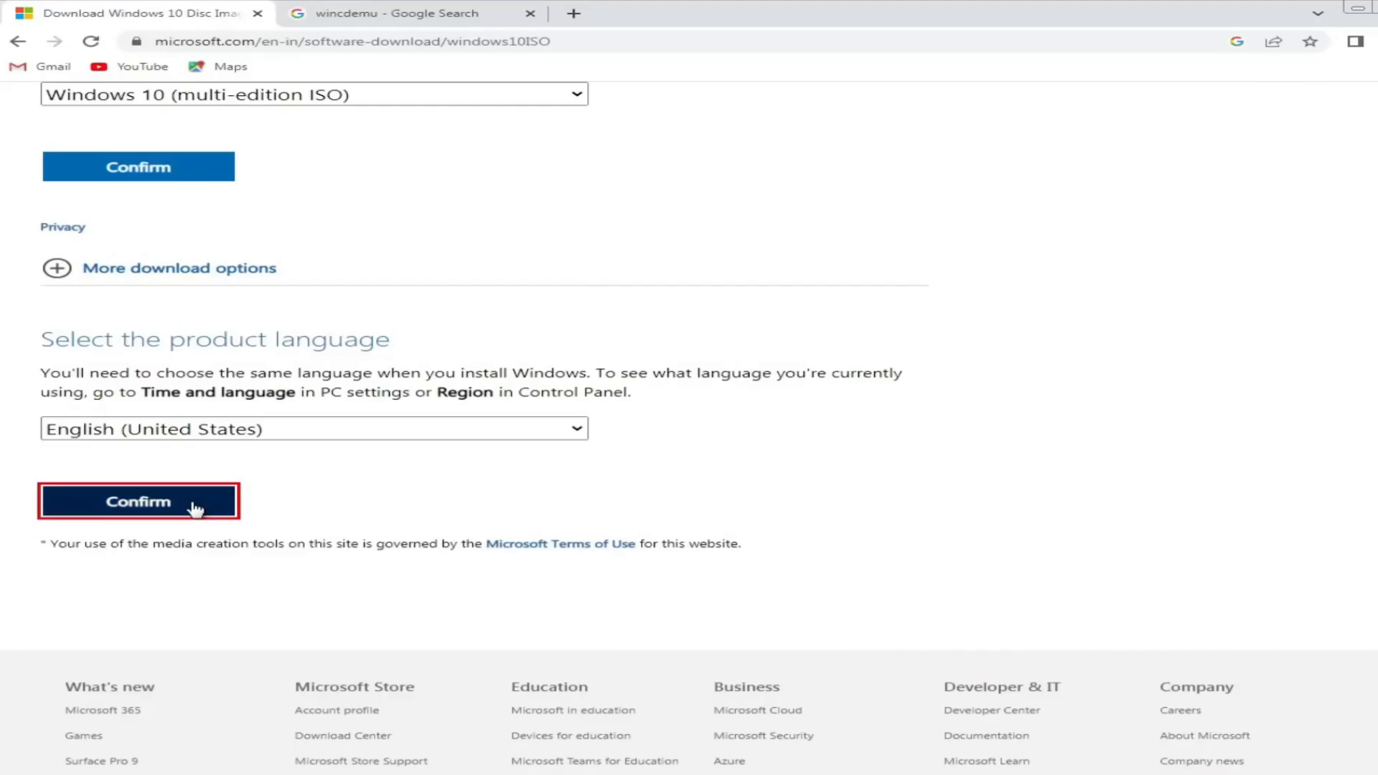
pyautogui.click(138, 501)
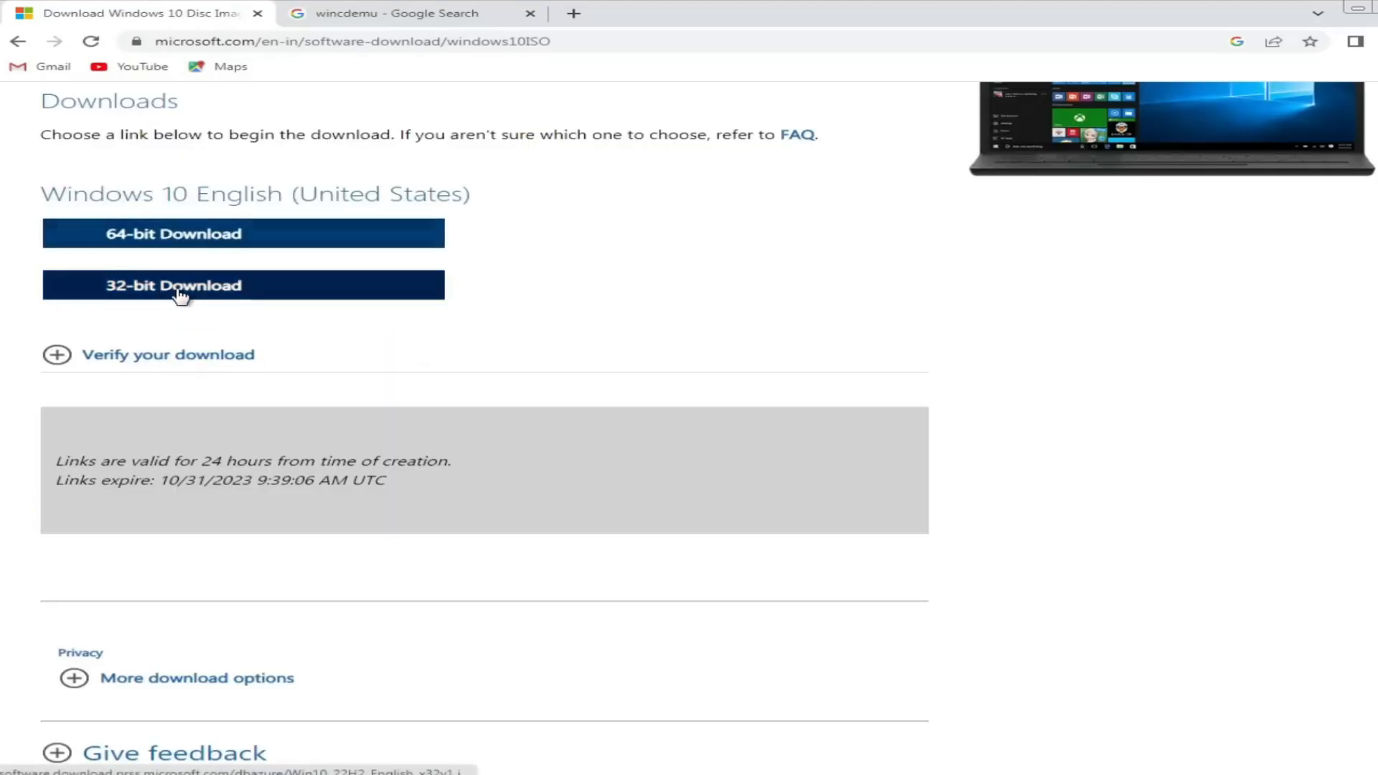
pyautogui.moveTo(240, 273)
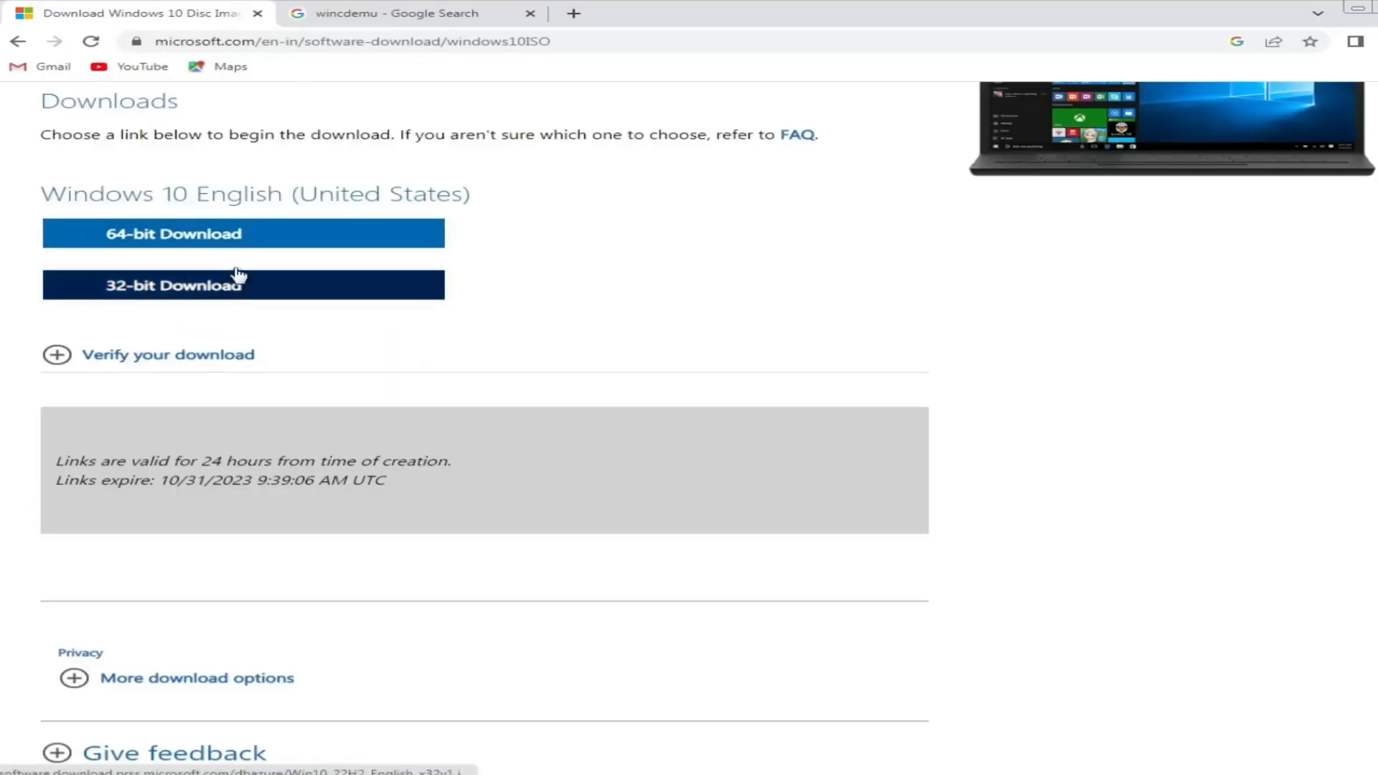
pyautogui.click(243, 232)
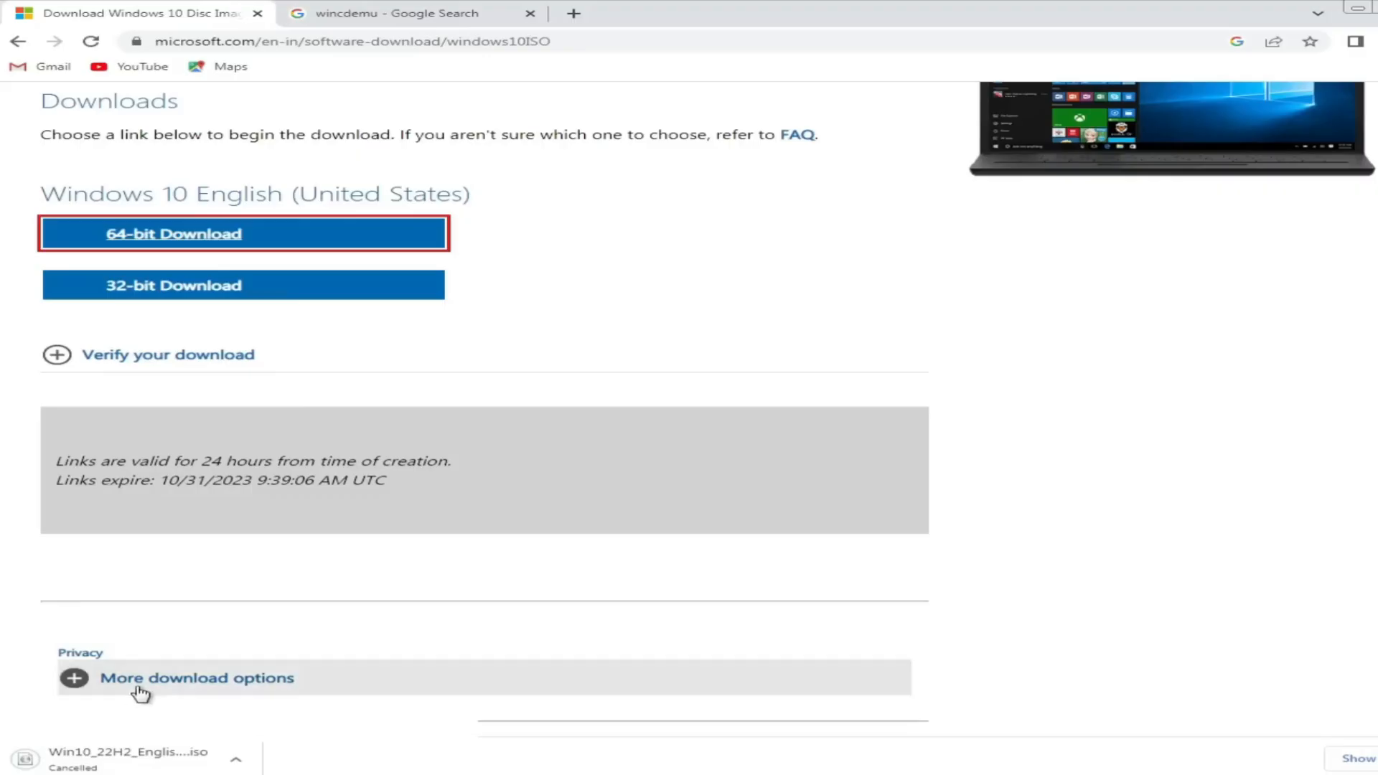
pyautogui.moveTo(402, 13)
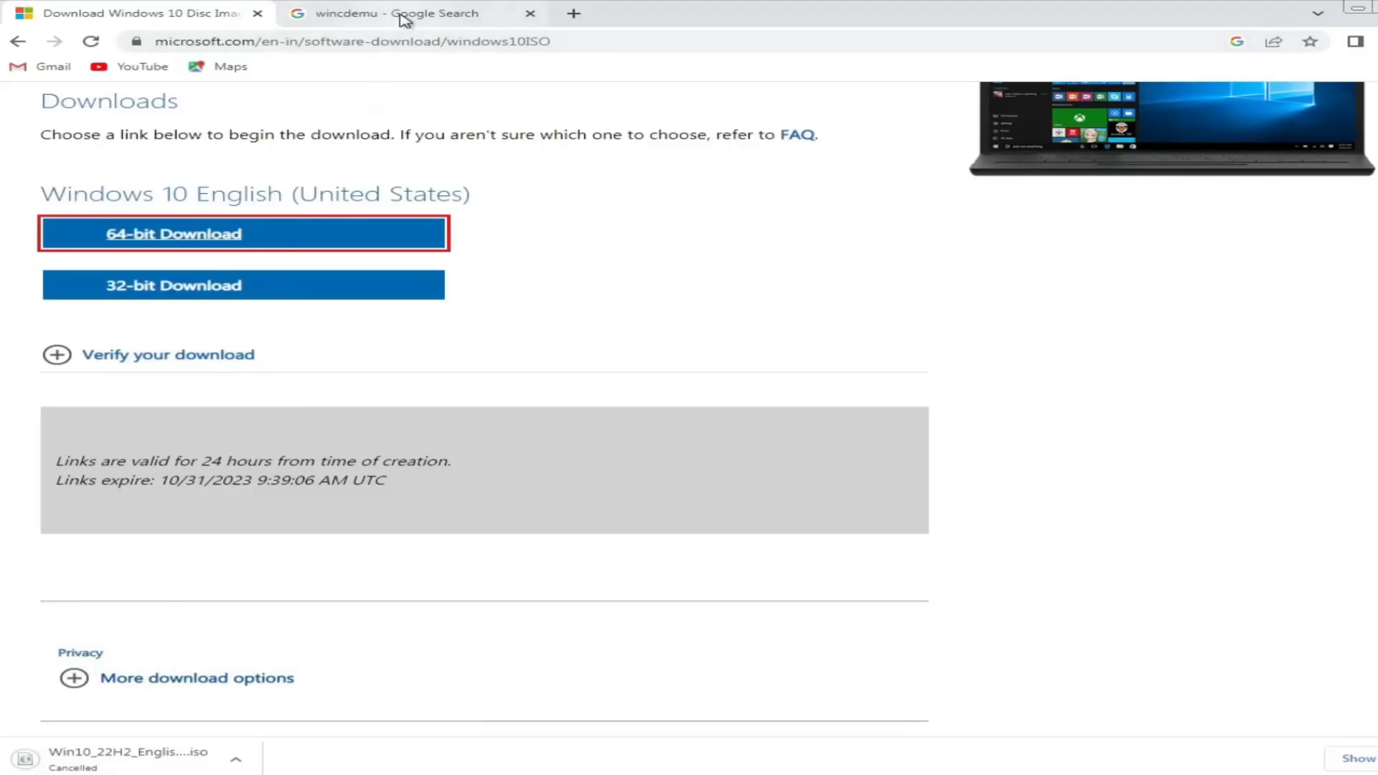
# Step: Go to WinCDEmu's download page from the wincdemu search results
pyautogui.click(401, 13)
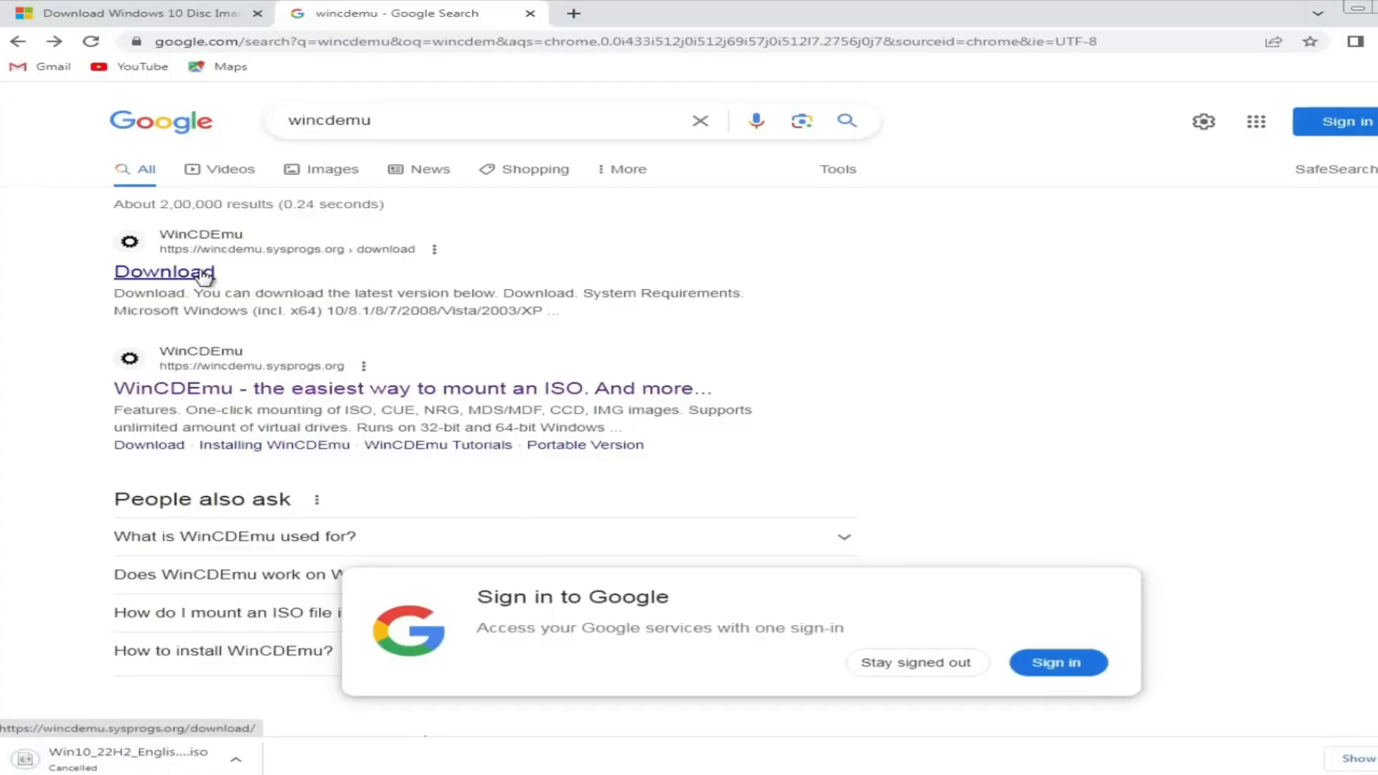
pyautogui.click(164, 271)
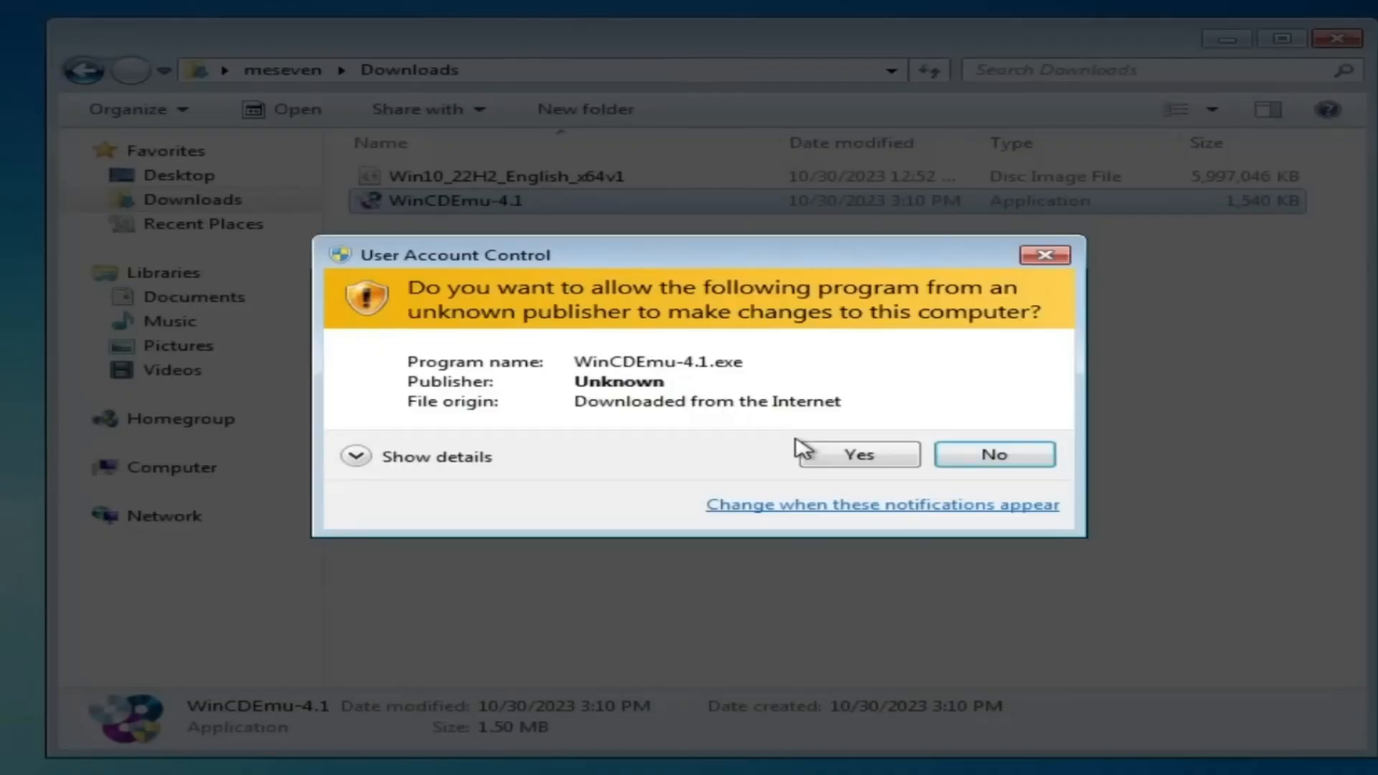
# Step: Install WinCDEmu requiring administrator rights for mounting, then dismiss the completion notice
pyautogui.click(857, 455)
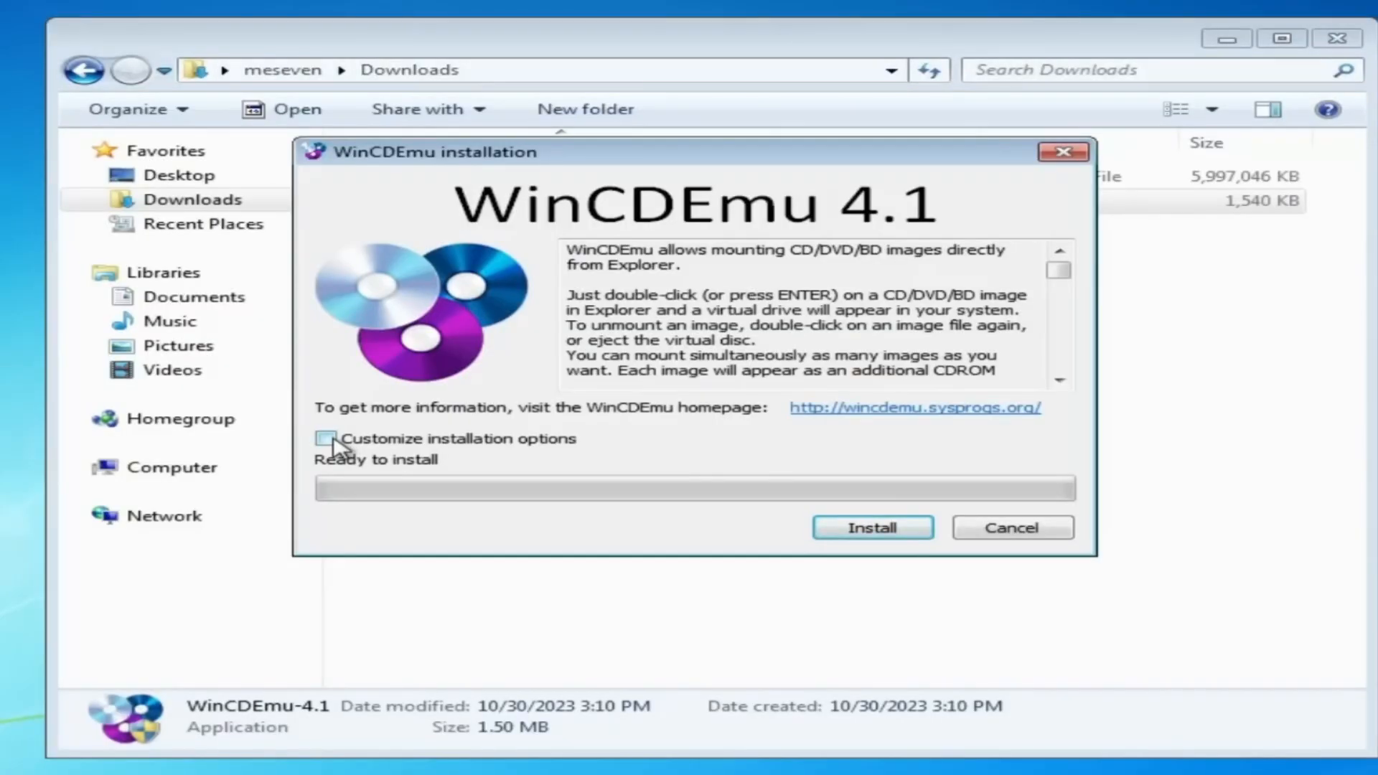
pyautogui.click(327, 439)
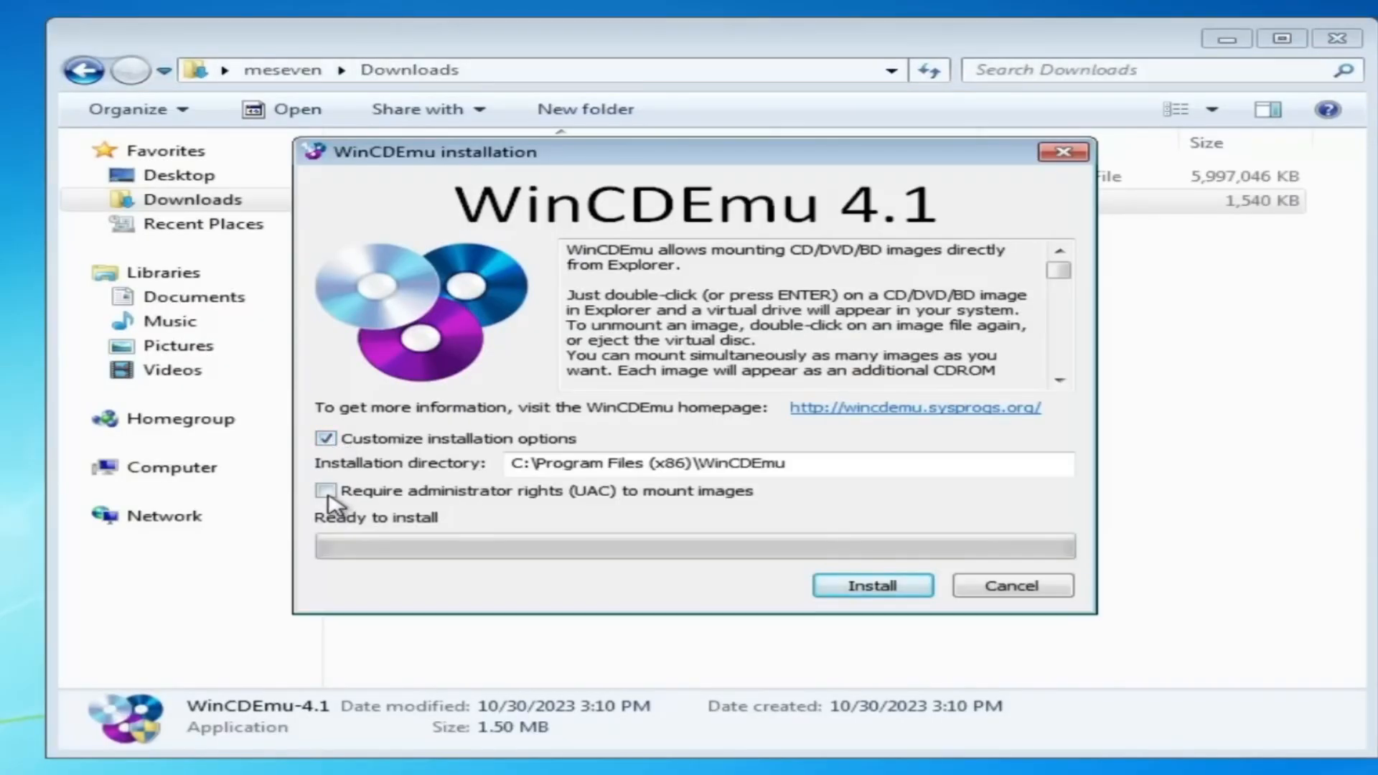
pyautogui.click(326, 491)
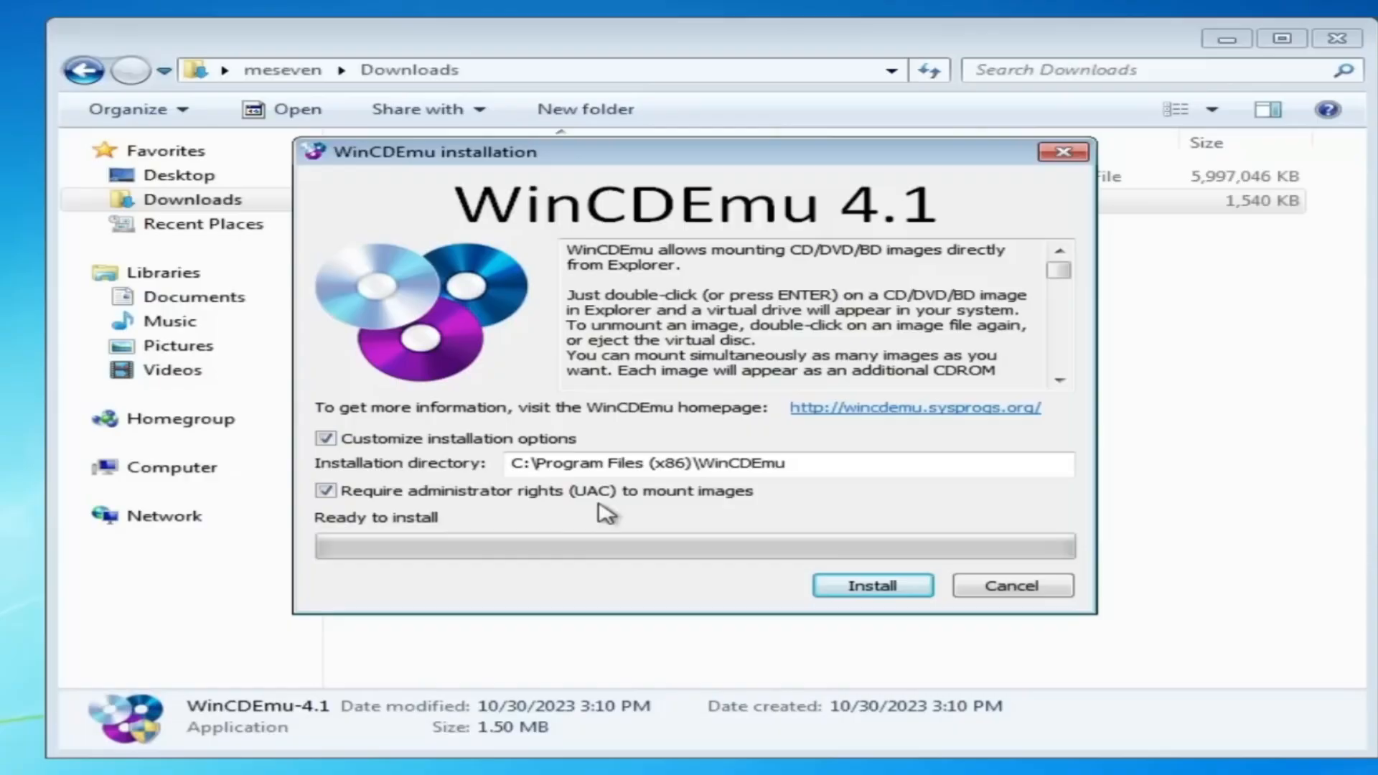
pyautogui.moveTo(871, 585)
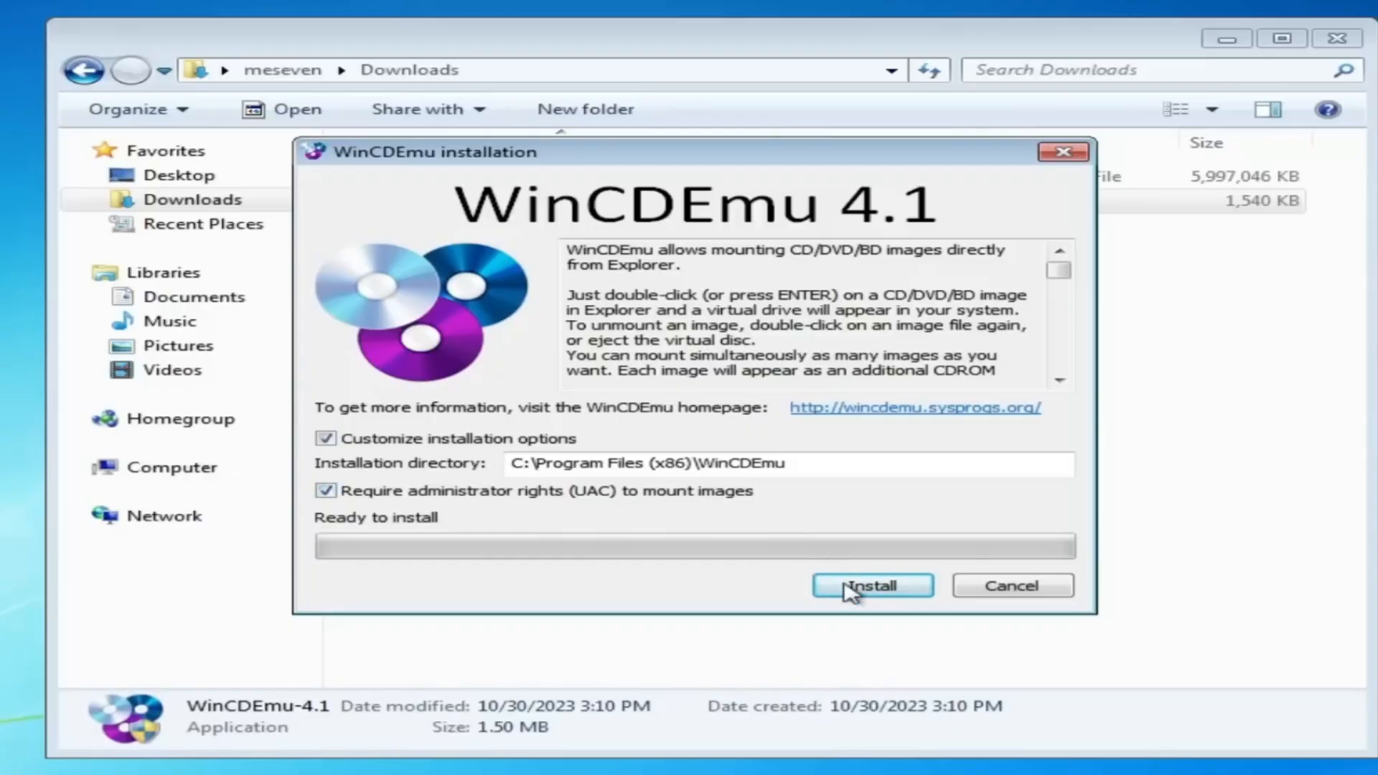
pyautogui.click(871, 586)
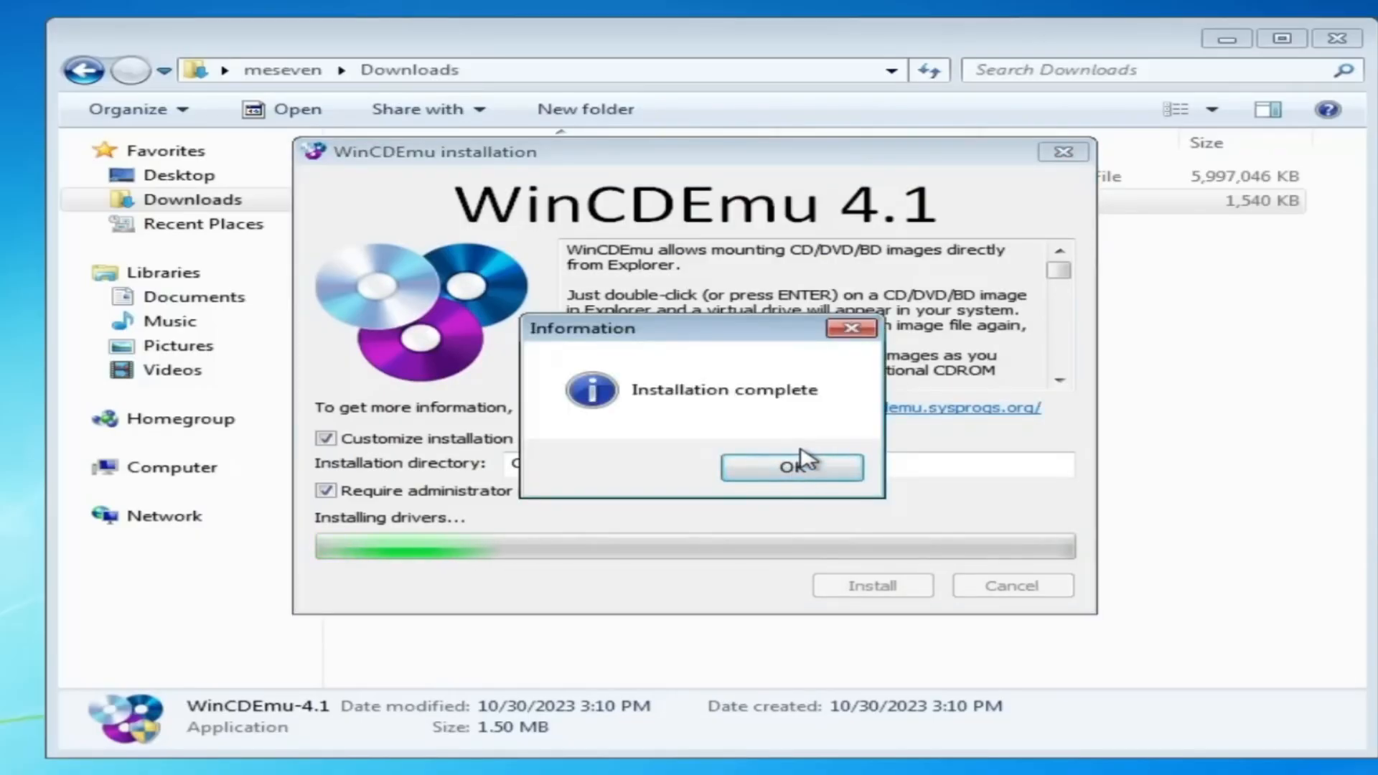
pyautogui.click(789, 467)
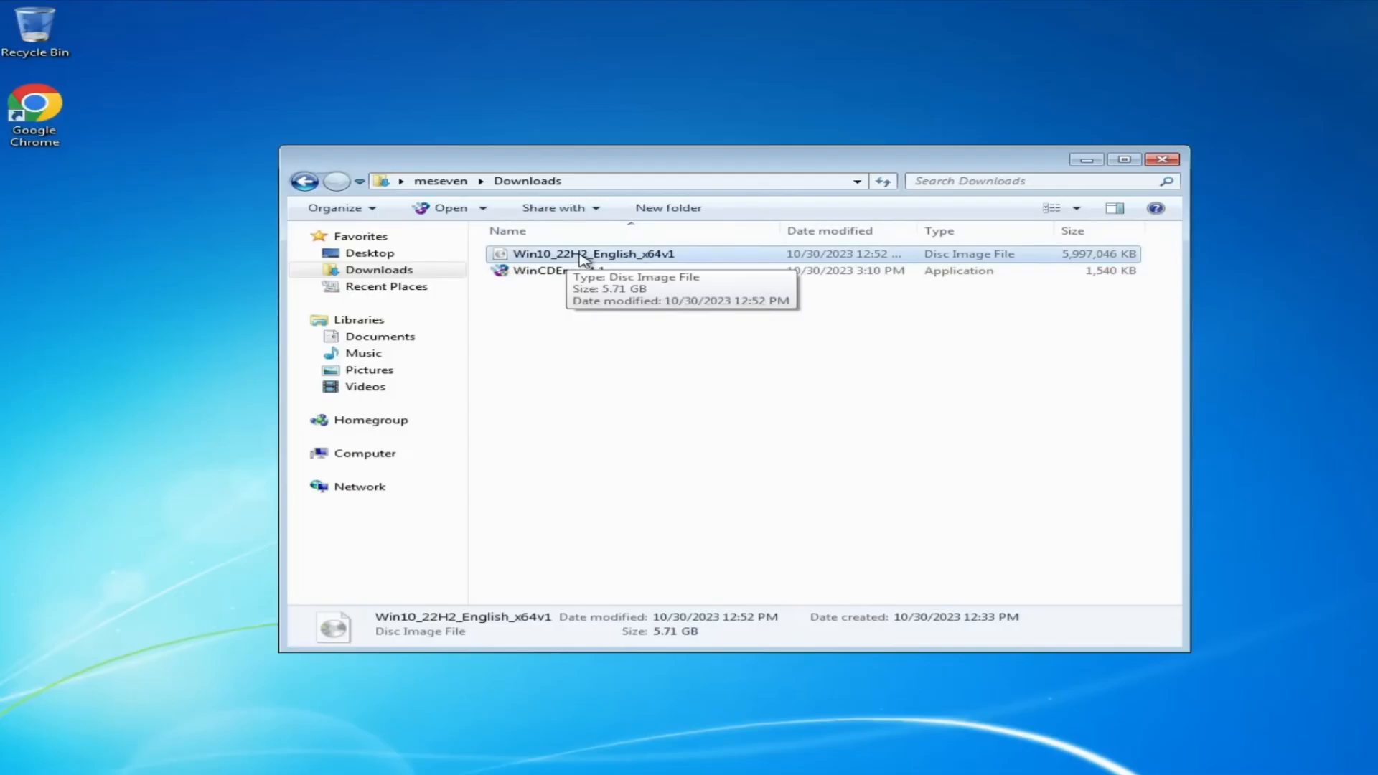
# Step: Mount the Win10_22H2_English_x64v1 ISO as drive V: with WinCDEmu
pyautogui.rightClick(580, 254)
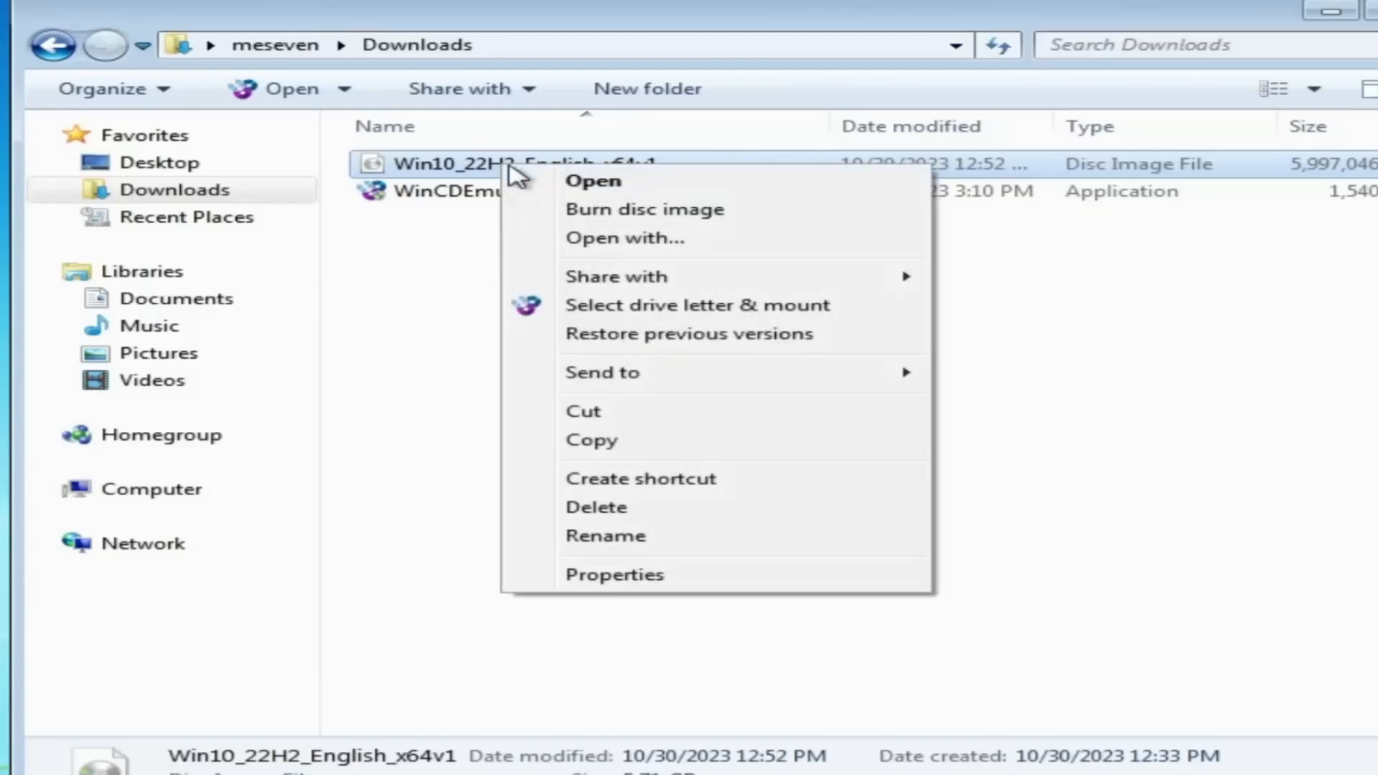
pyautogui.moveTo(773, 304)
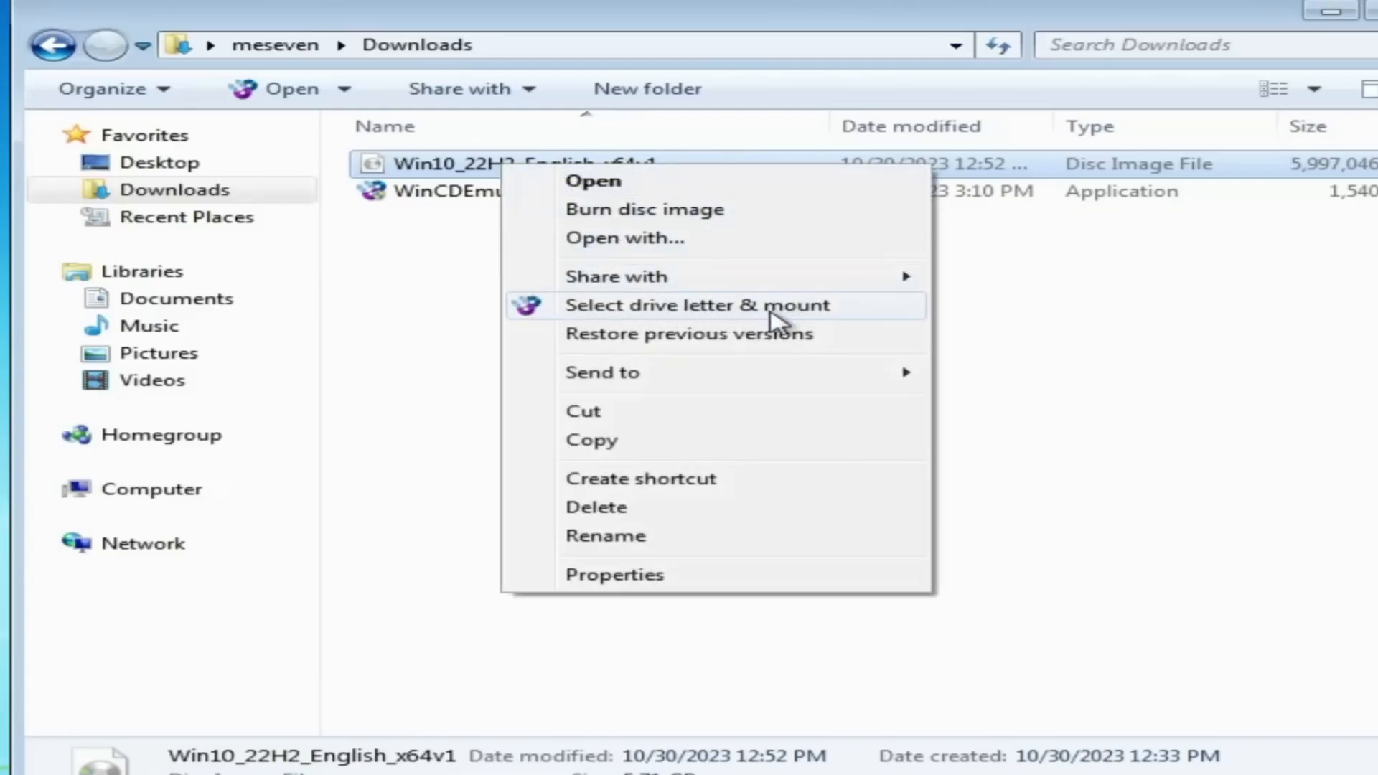
pyautogui.click(689, 304)
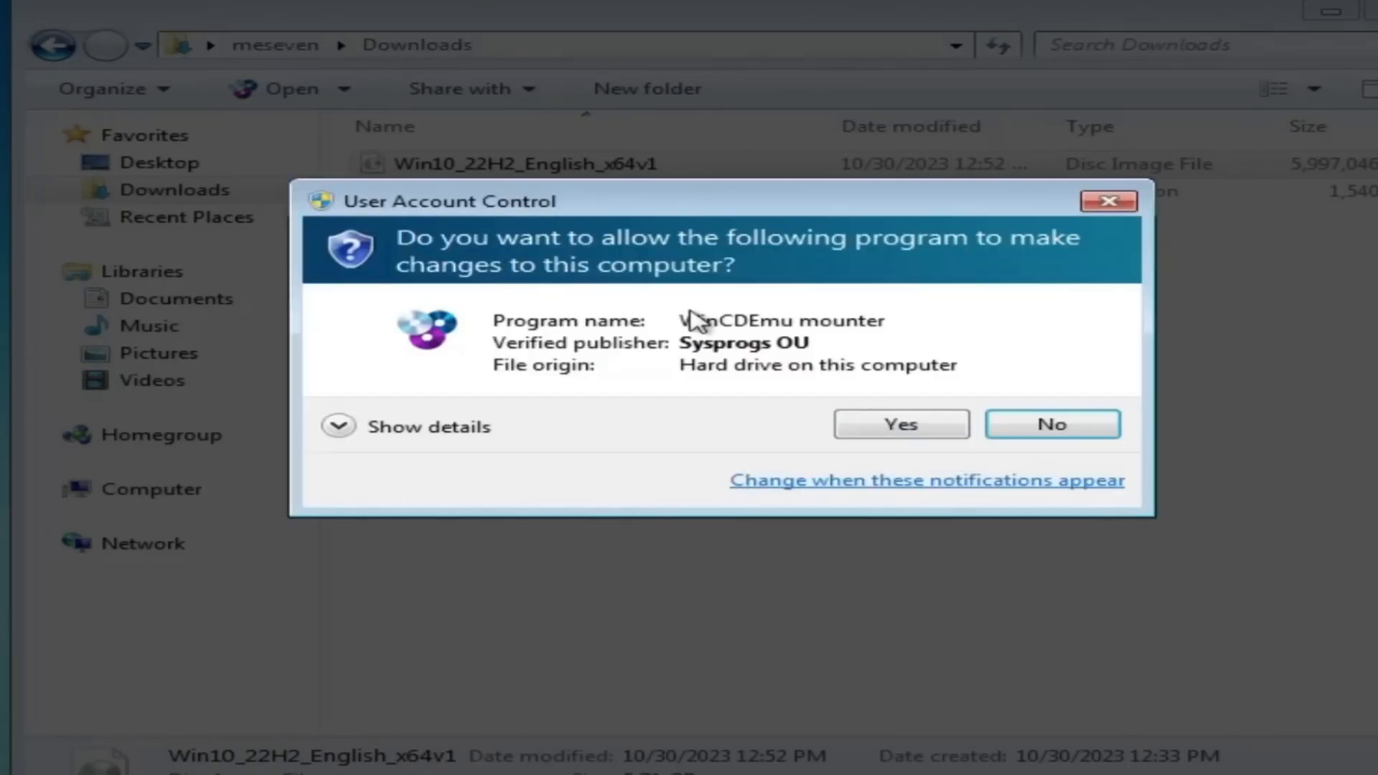
pyautogui.click(900, 423)
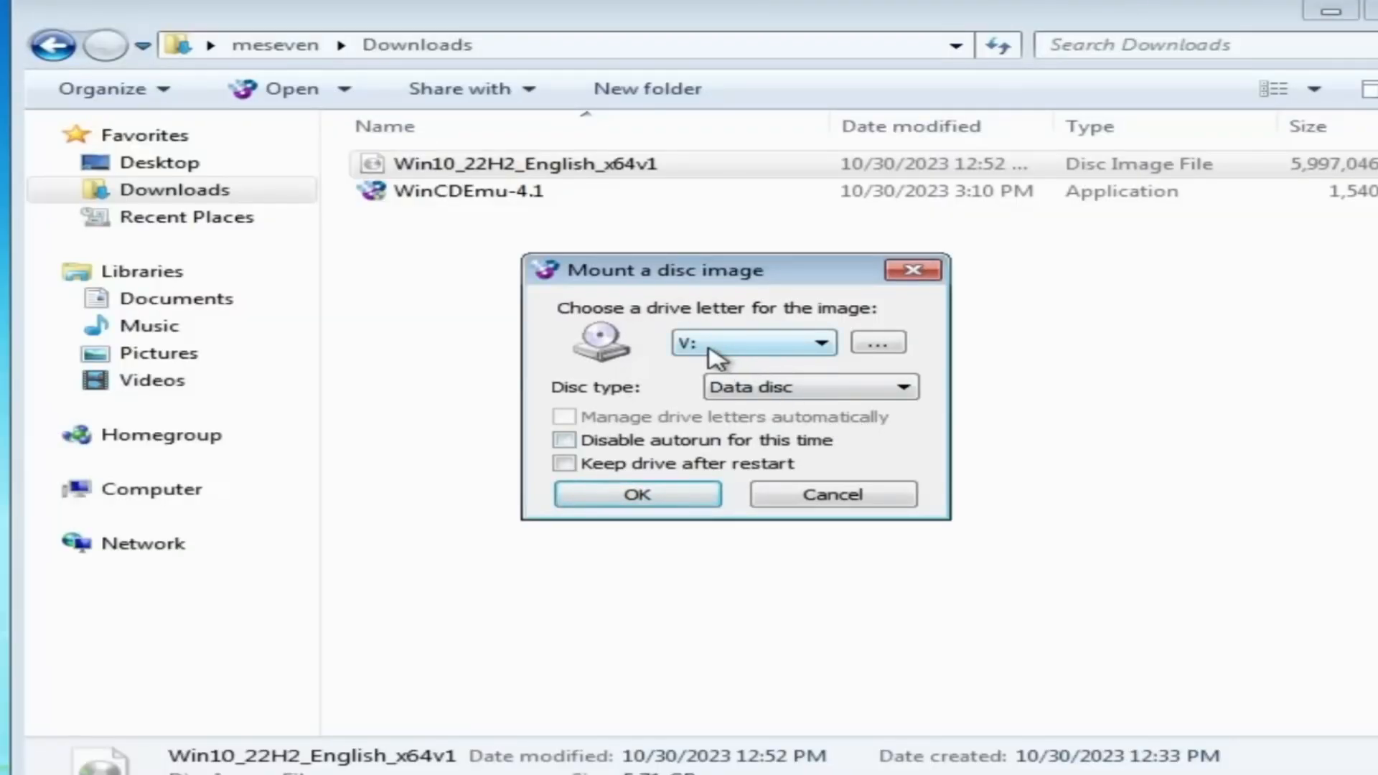
pyautogui.click(636, 493)
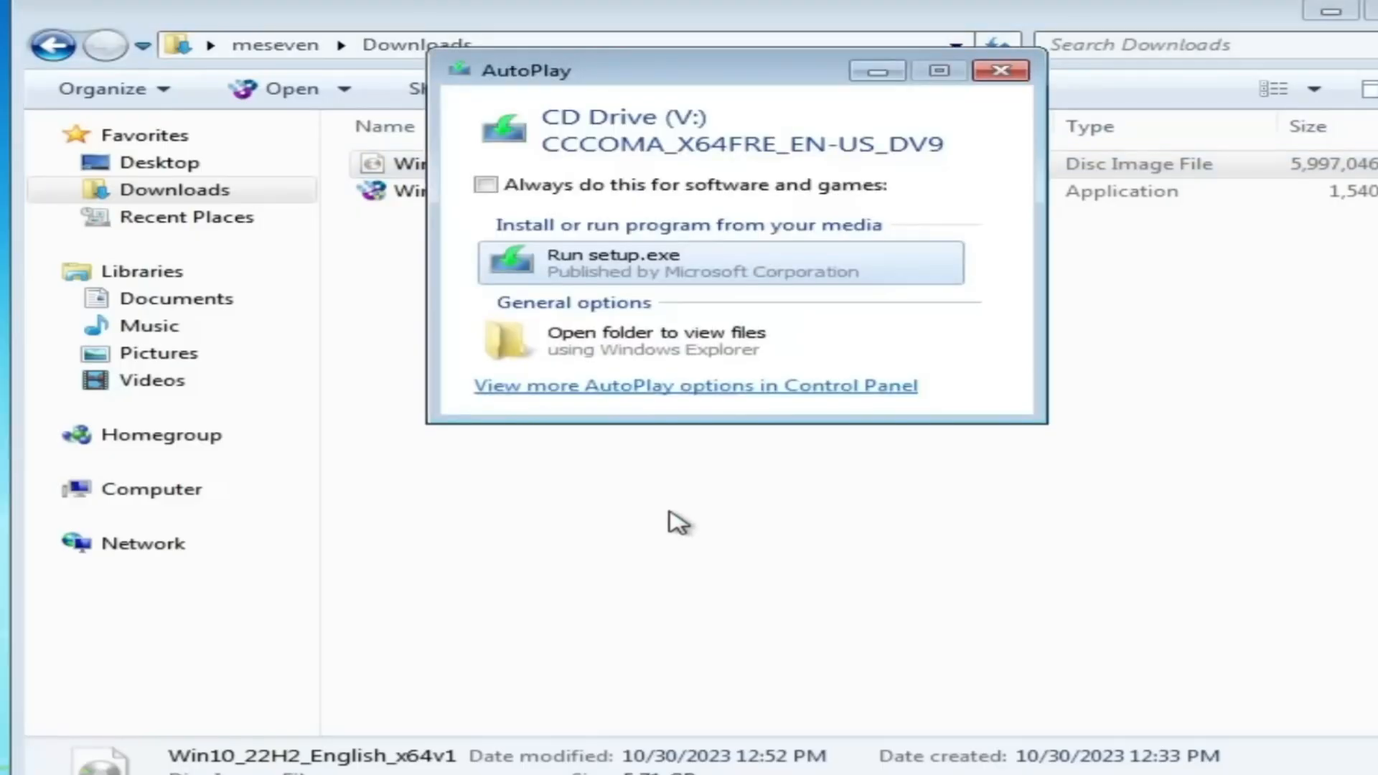
pyautogui.moveTo(624, 269)
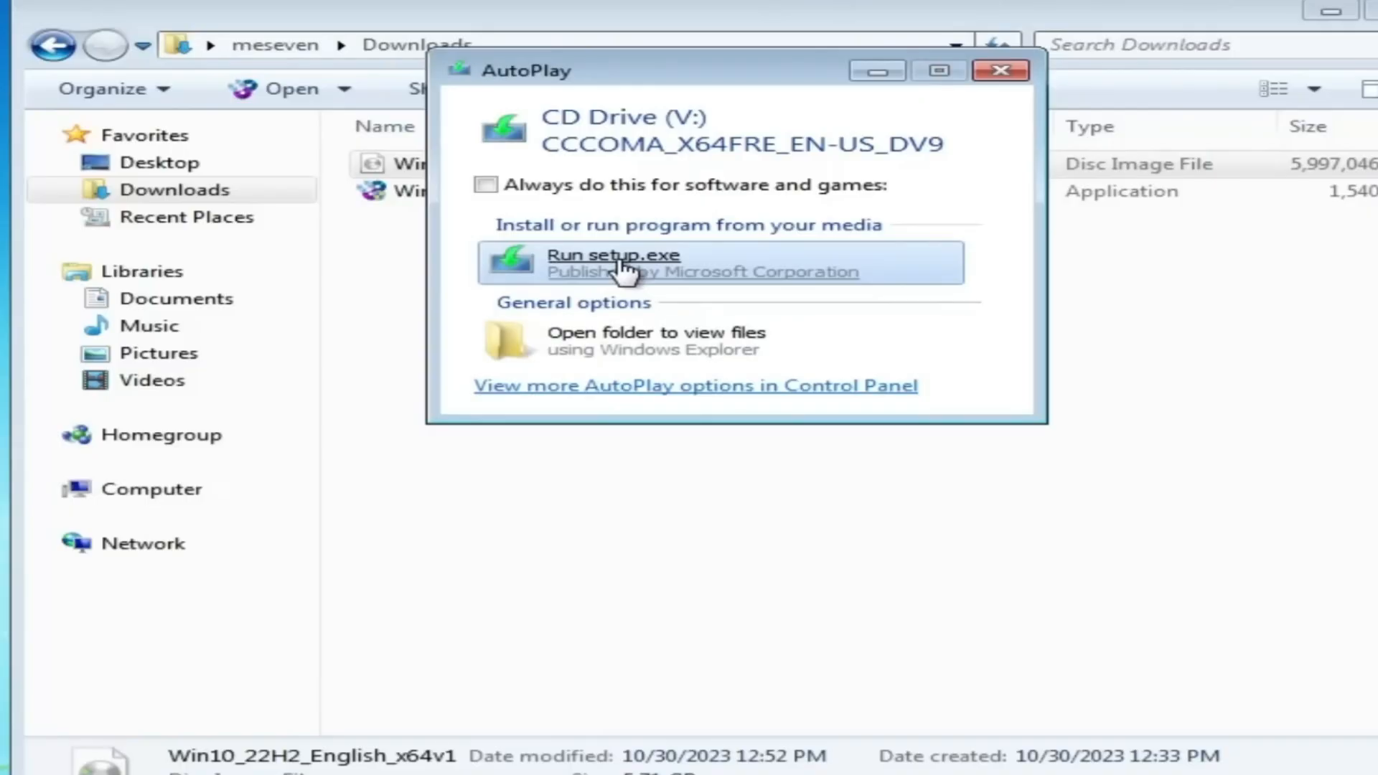
# Step: Launch Windows 10 setup.exe from the mounted disc via AutoPlay
pyautogui.click(613, 255)
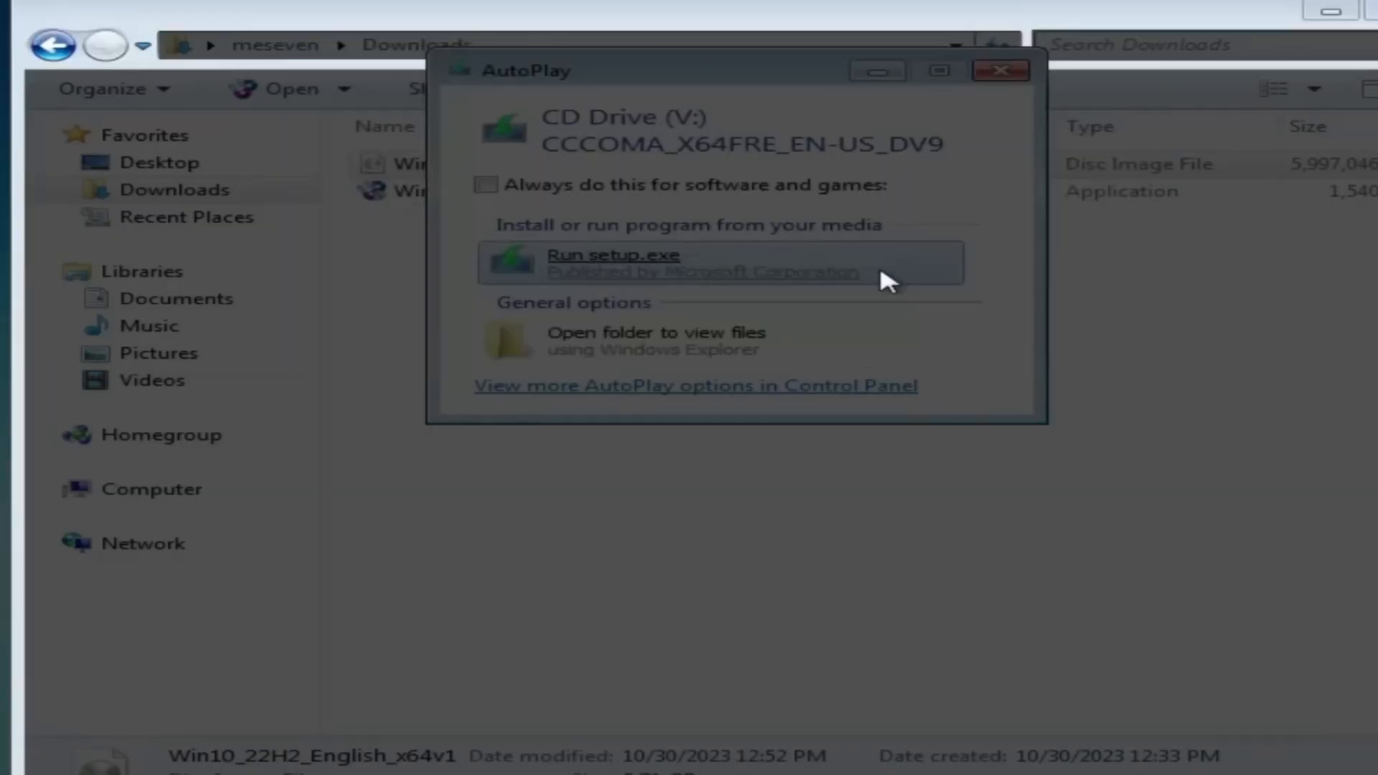
pyautogui.click(613, 255)
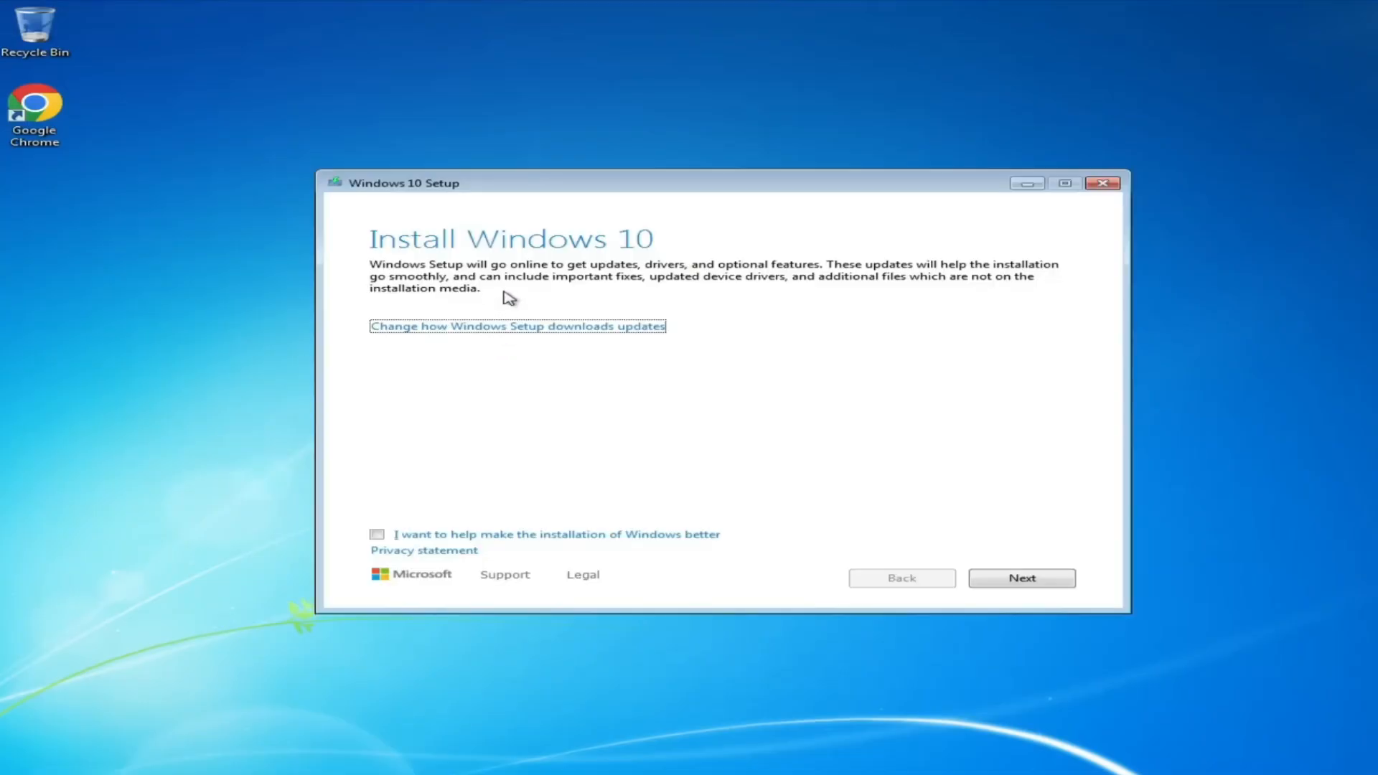
pyautogui.moveTo(531, 381)
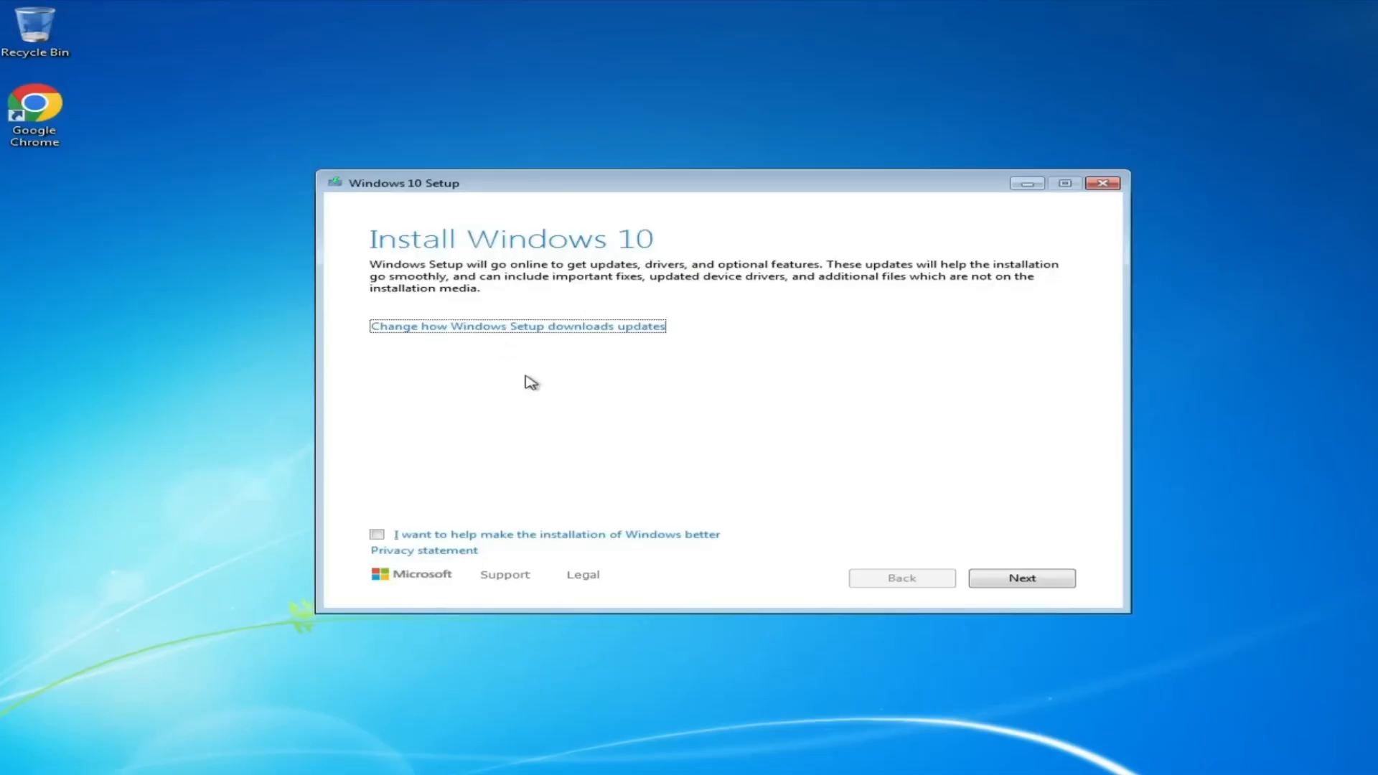
pyautogui.click(377, 534)
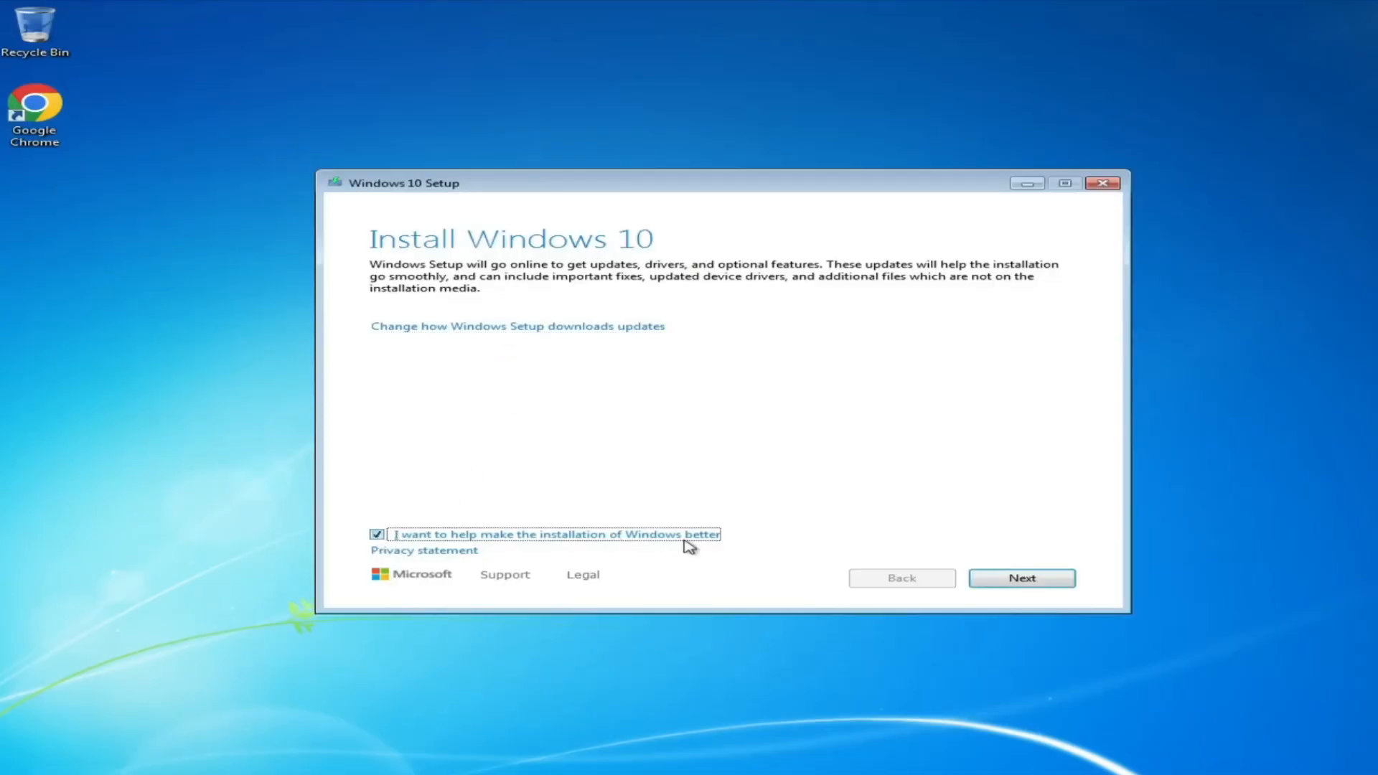
pyautogui.click(1020, 577)
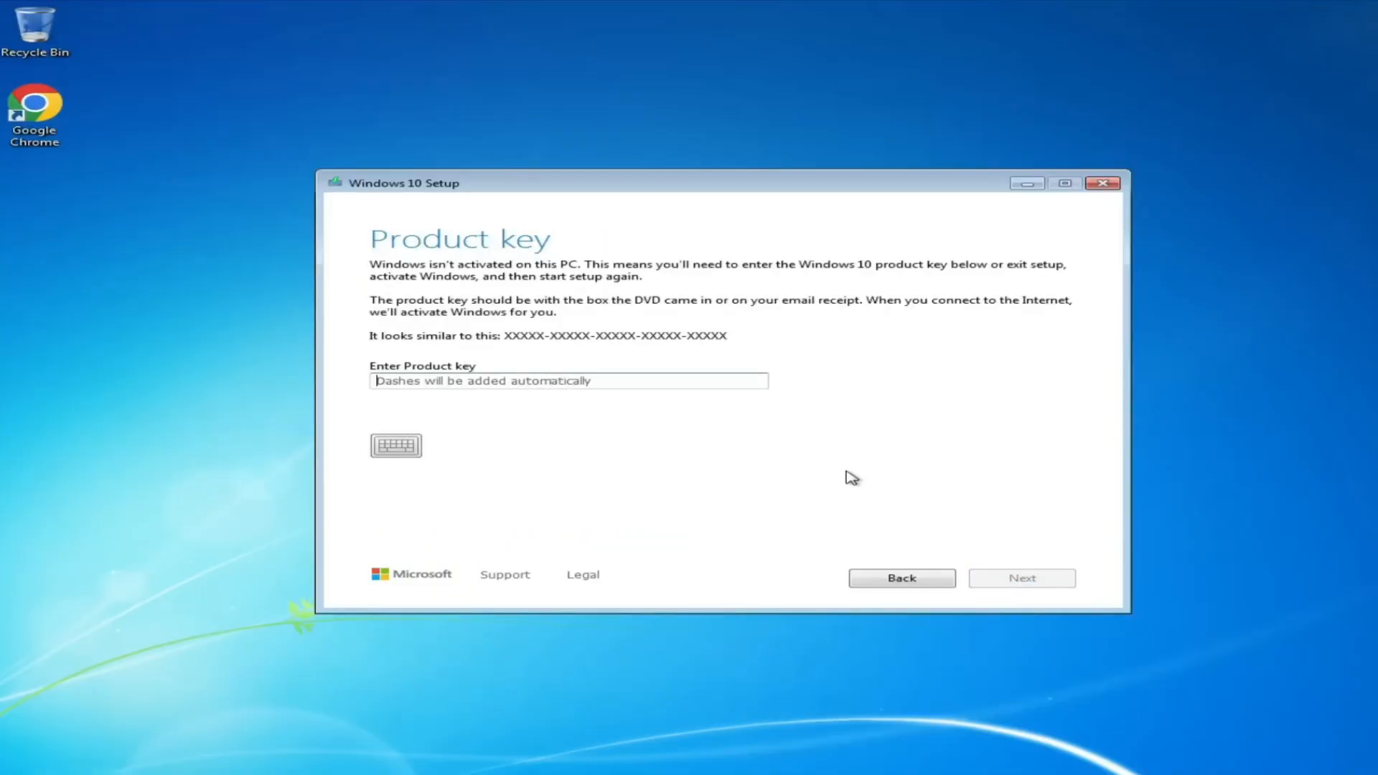
pyautogui.moveTo(519, 291)
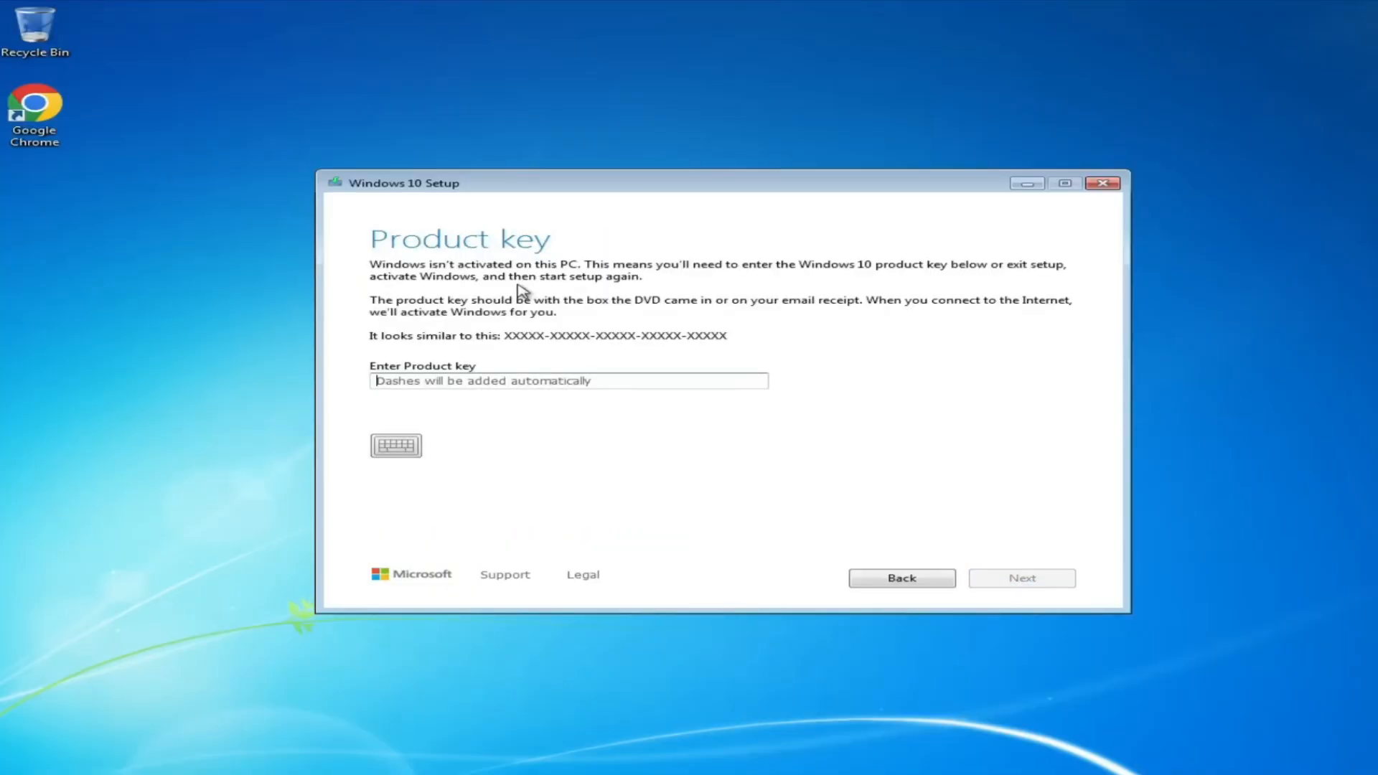
pyautogui.moveTo(514, 598)
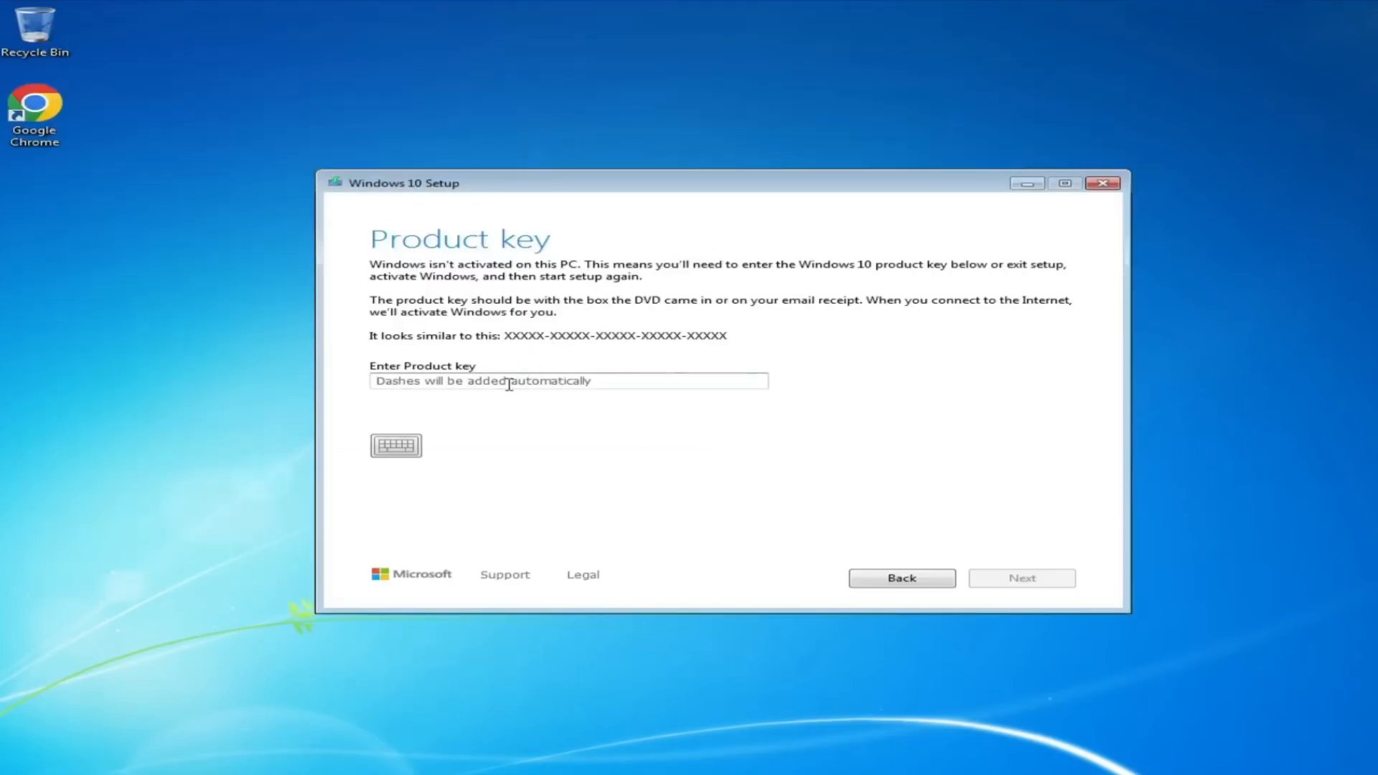
pyautogui.write('W269N-WFGWX-YVC9B-4J6C9-T83GX')
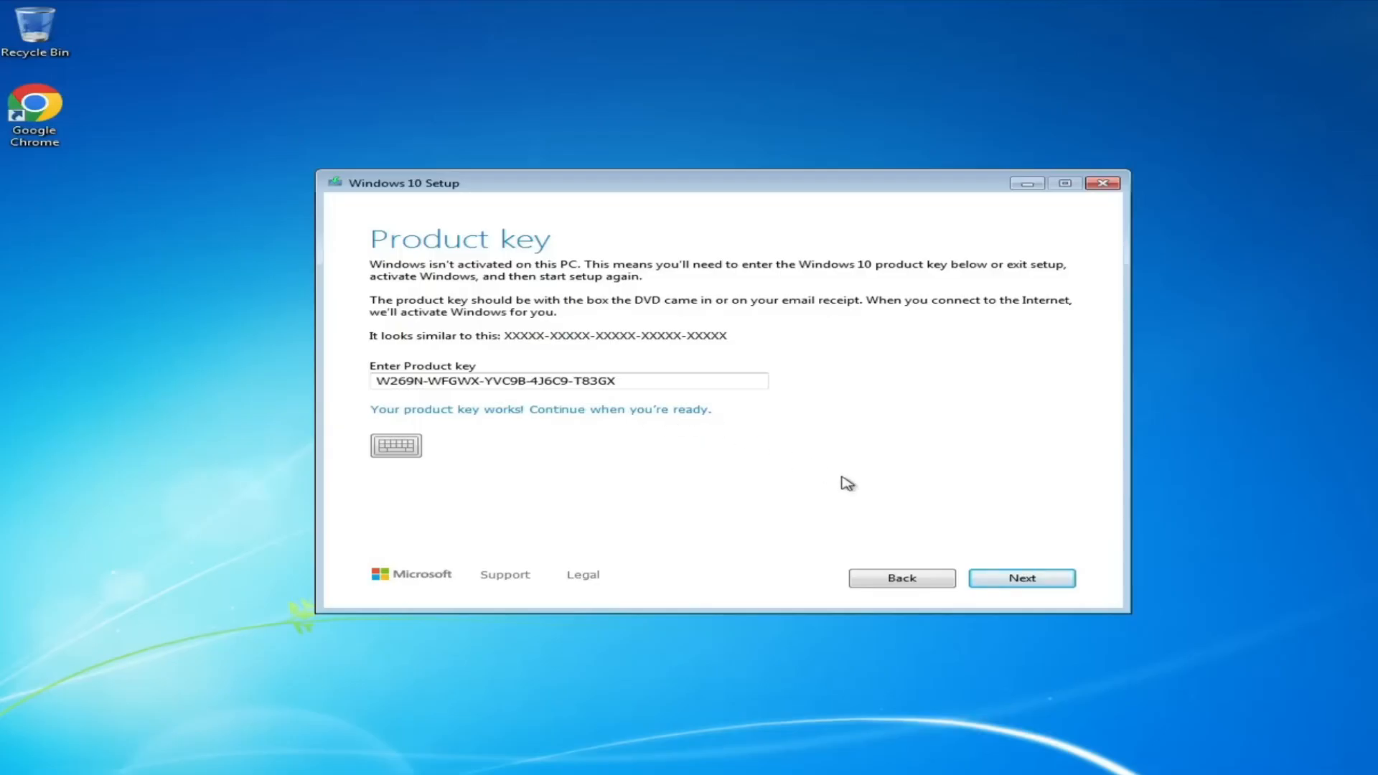
pyautogui.click(1021, 577)
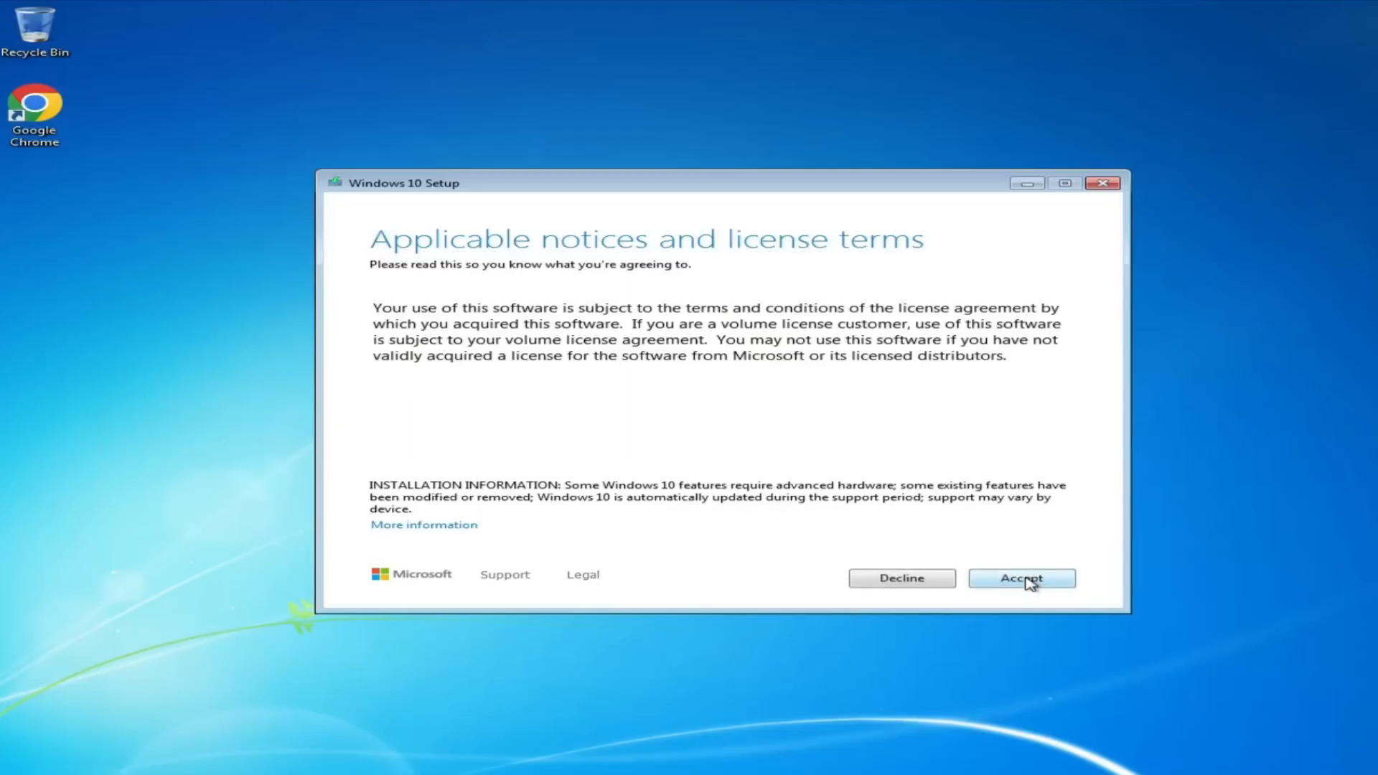
# Step: Accept the license terms, keep personal files and apps, and begin installing Windows 10 Pro
pyautogui.click(1021, 578)
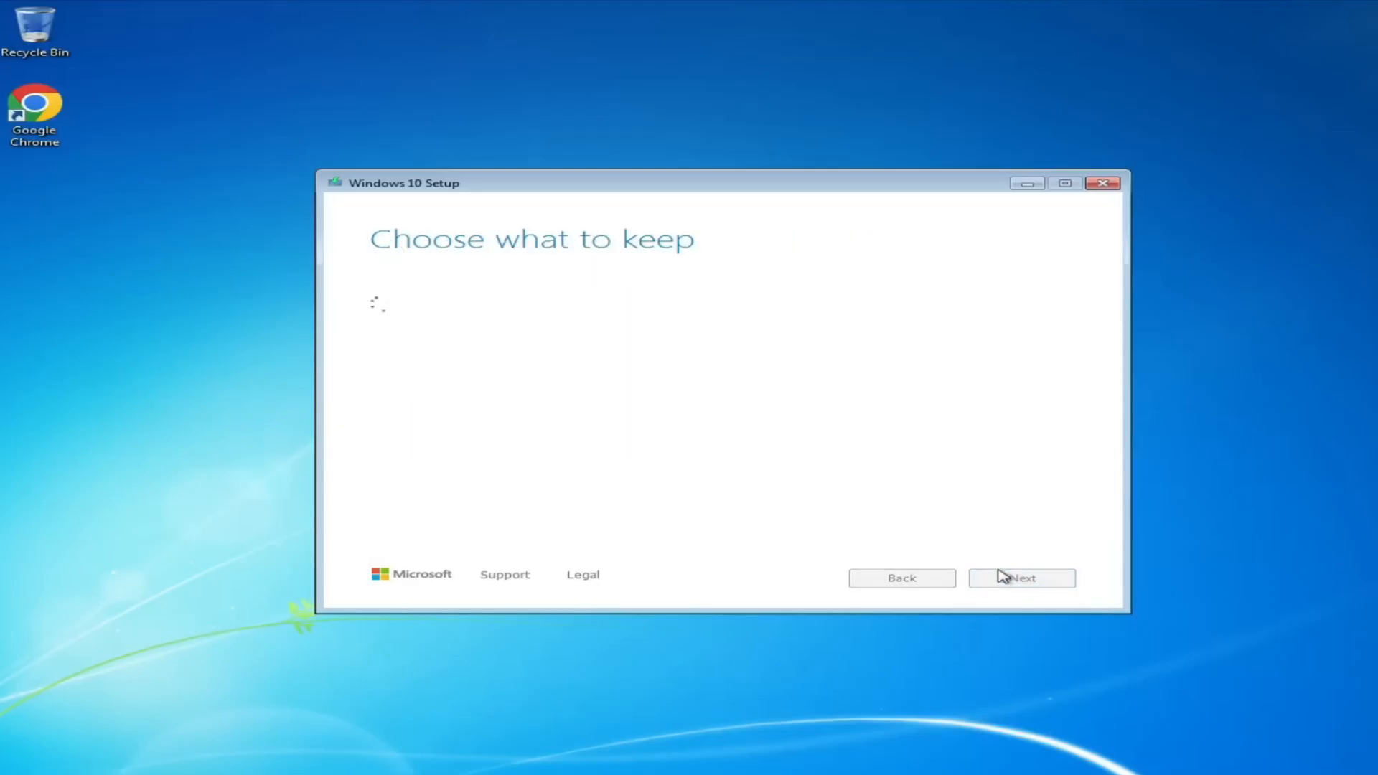
pyautogui.click(1020, 577)
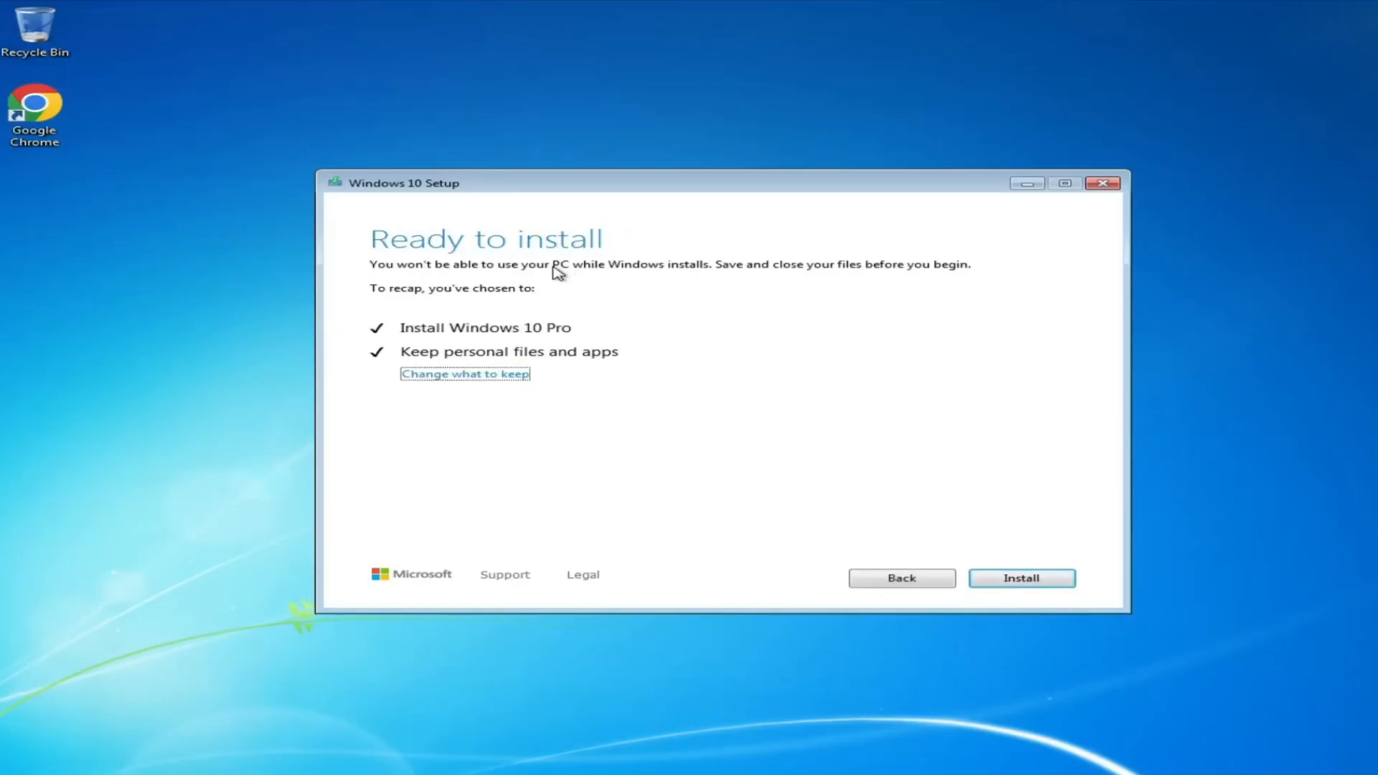
pyautogui.moveTo(439, 346)
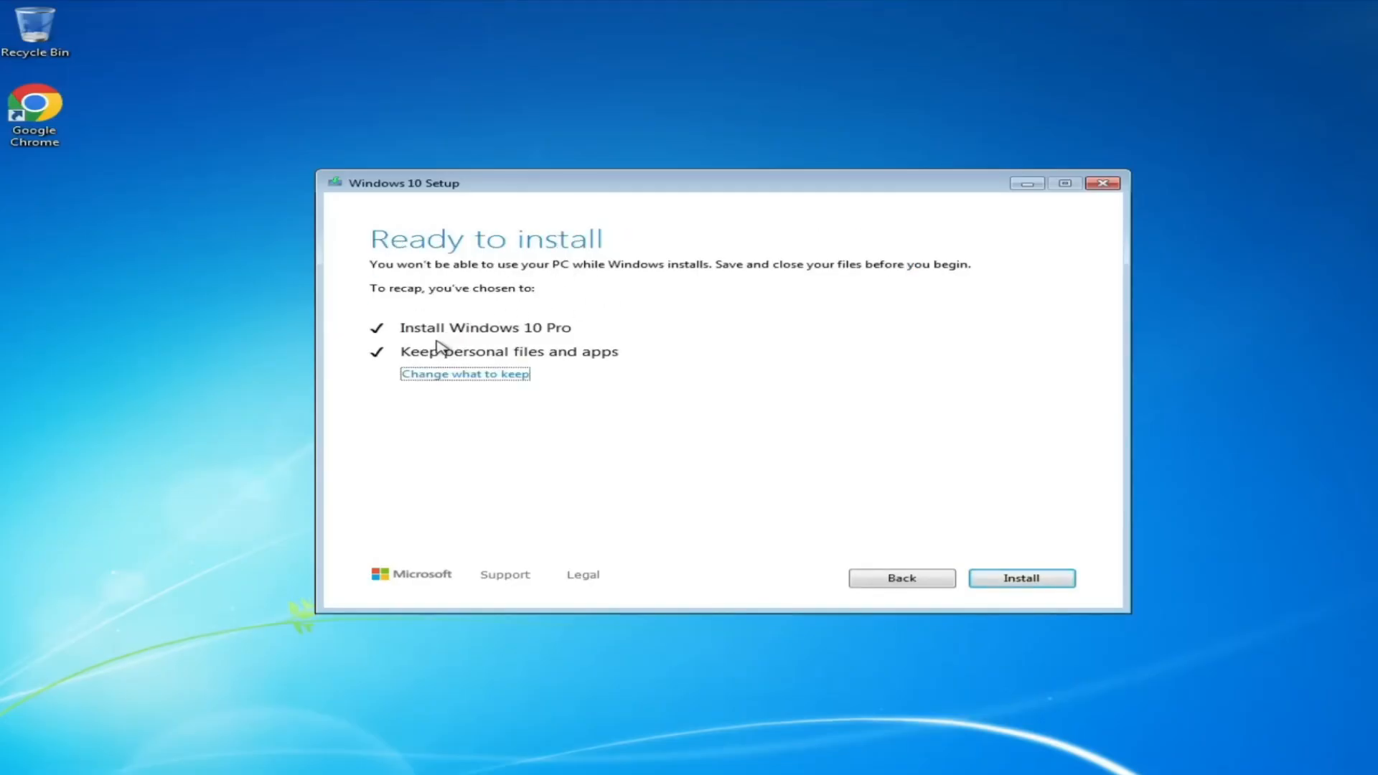
pyautogui.moveTo(1021, 579)
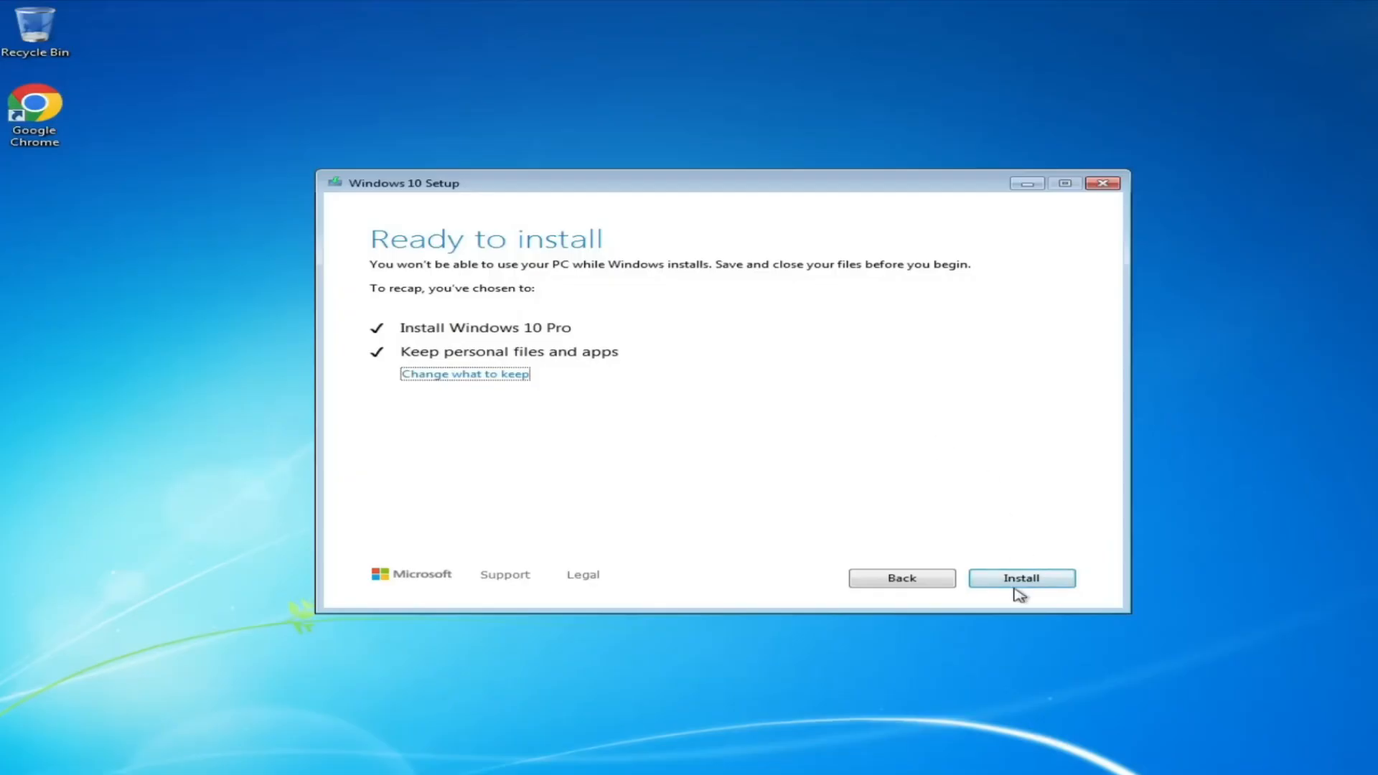
pyautogui.click(1020, 577)
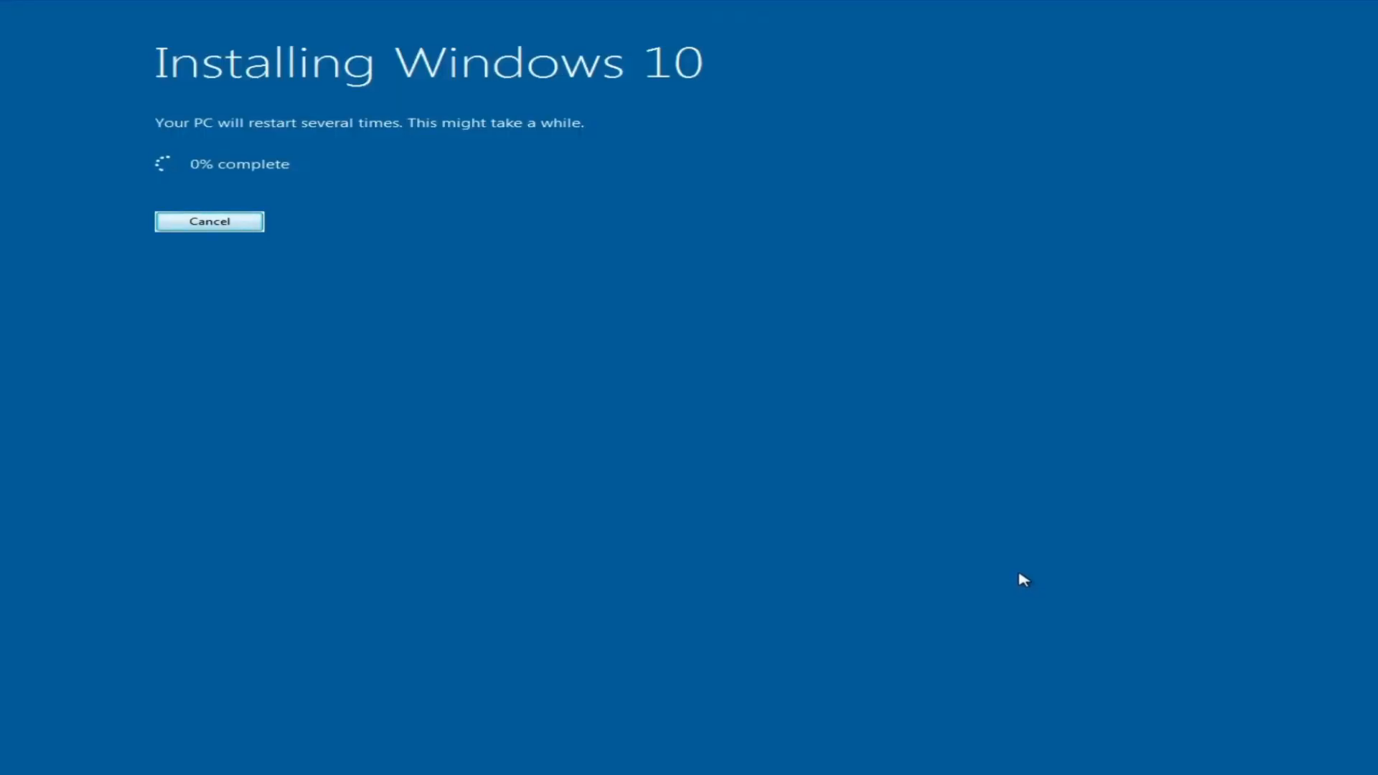
pyautogui.moveTo(342, 187)
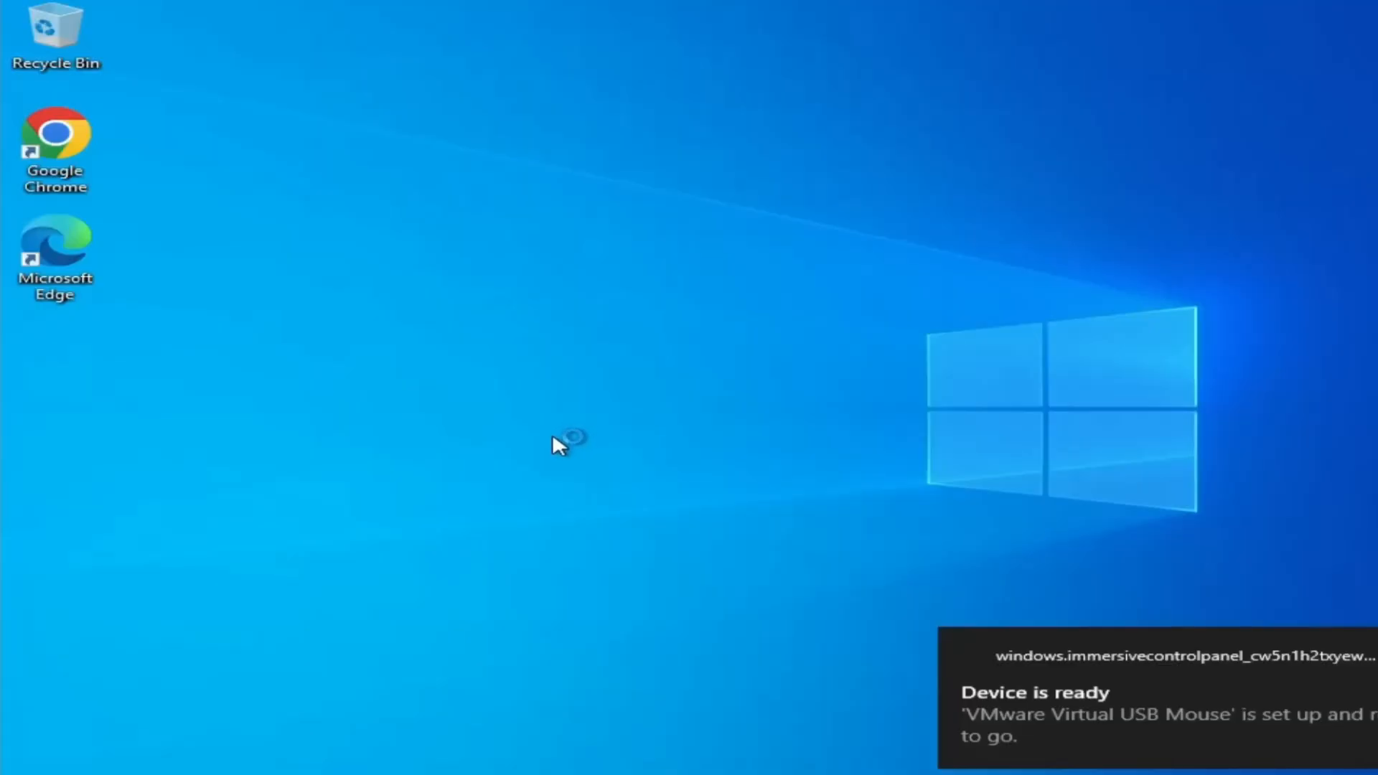
pyautogui.moveTo(550, 386)
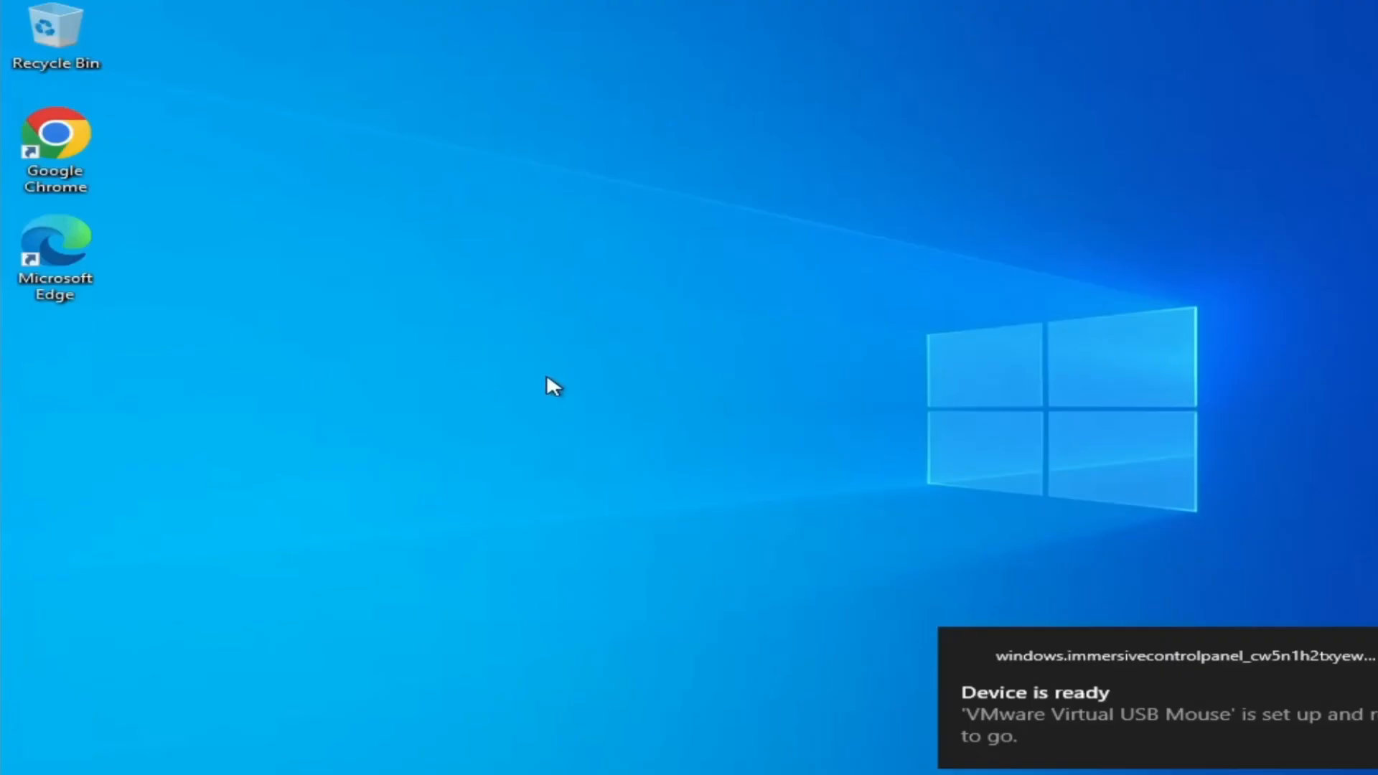